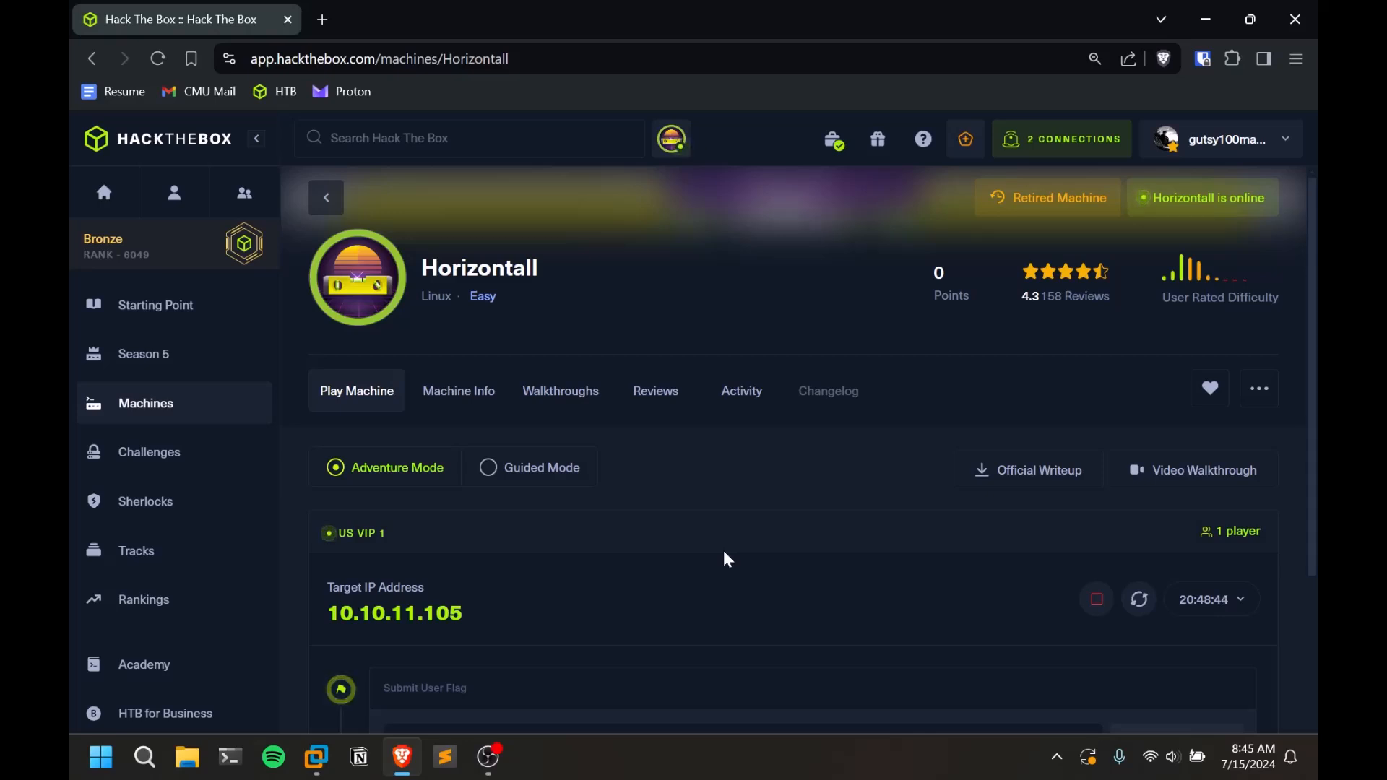
mouse_move(592, 528)
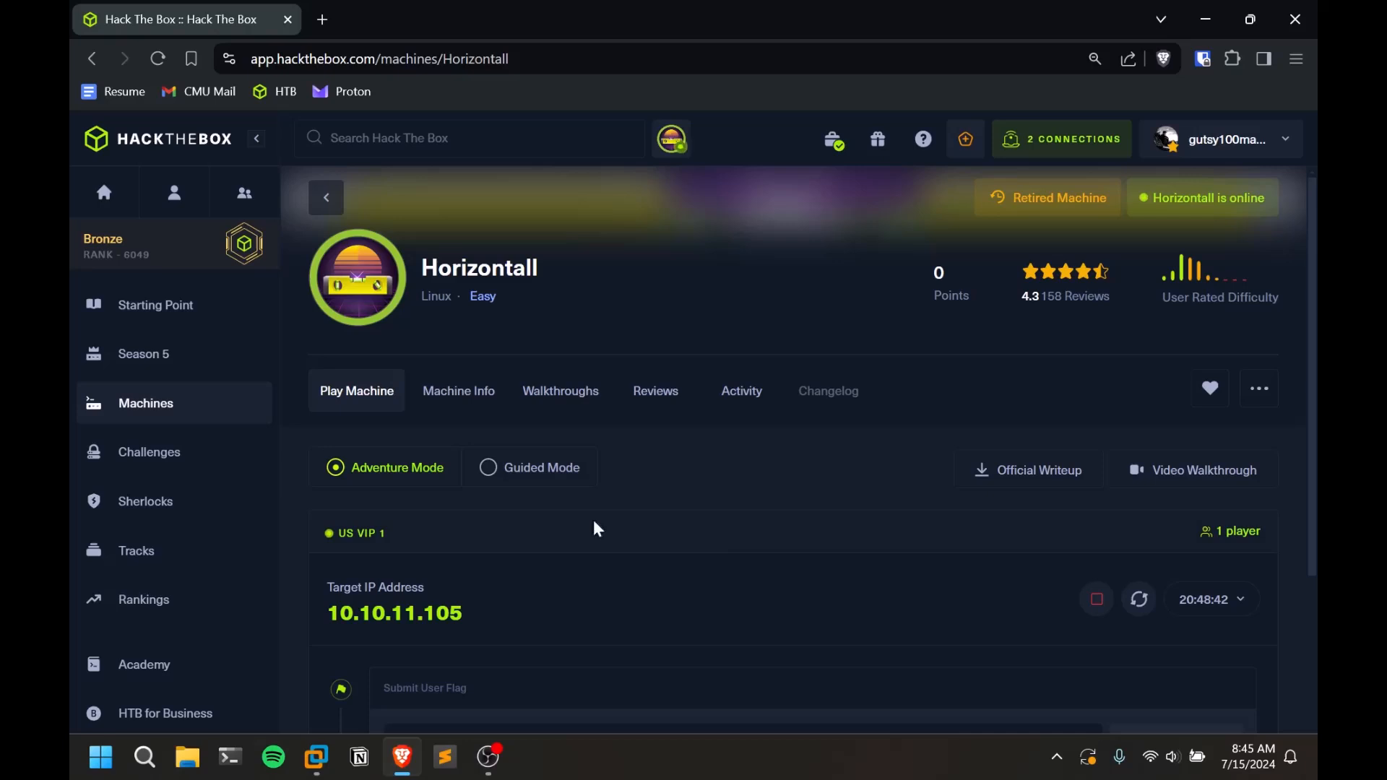
mouse_move(628, 608)
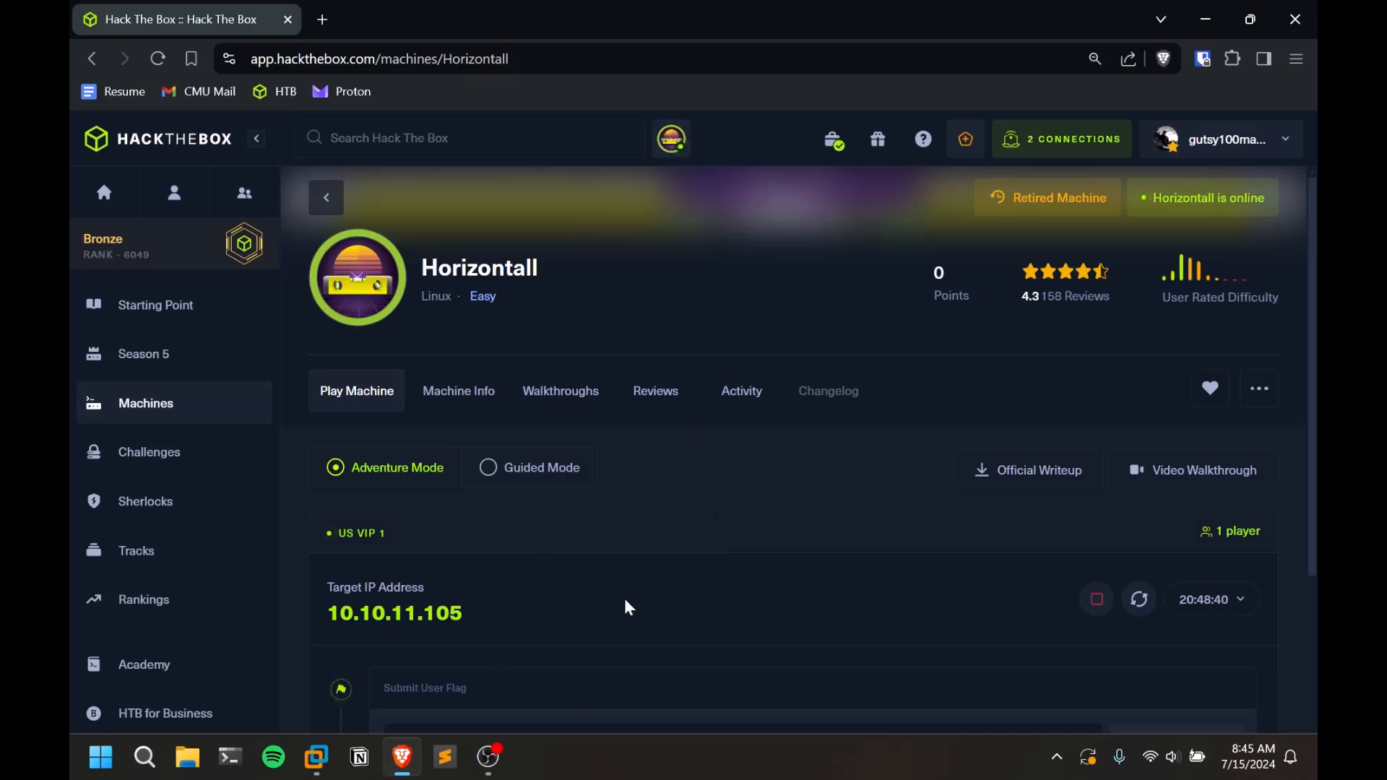
mouse_move(692, 446)
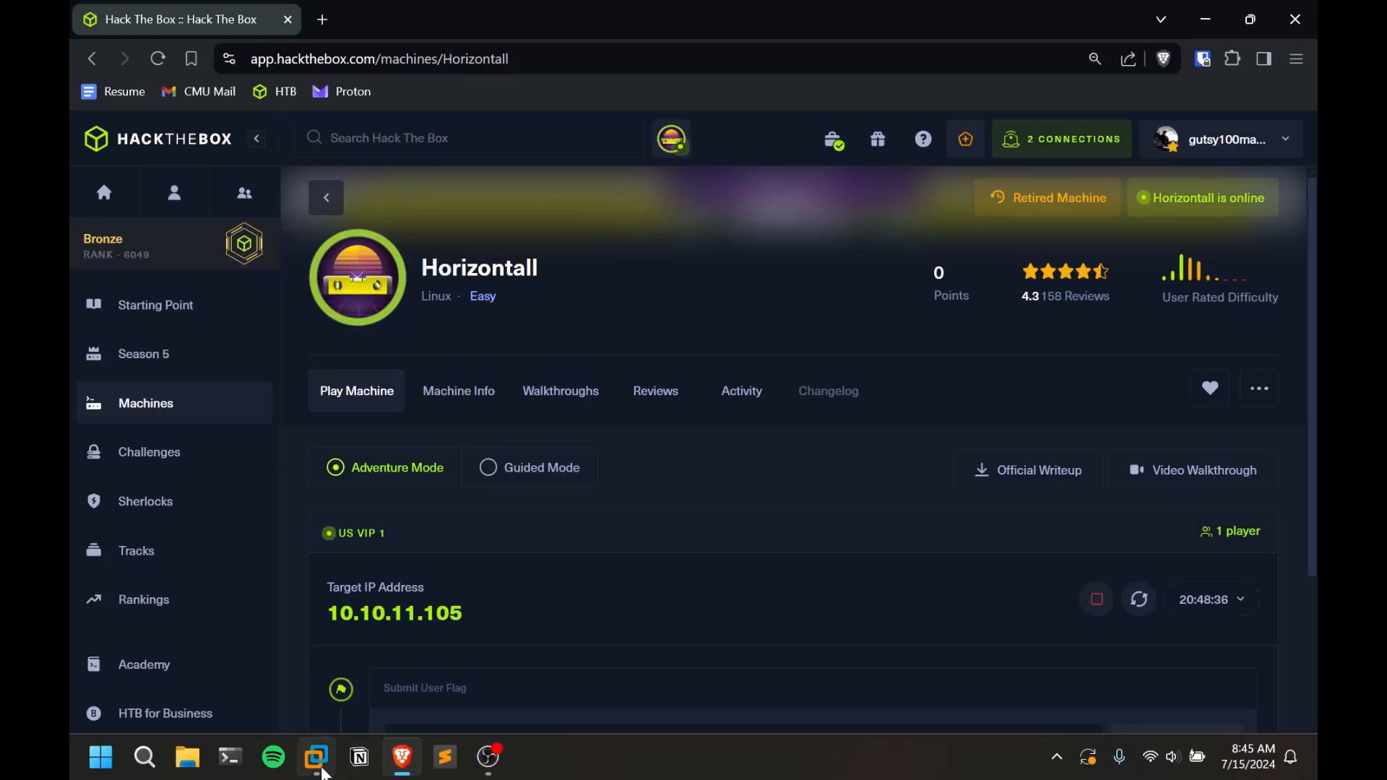
mouse_move(317, 757)
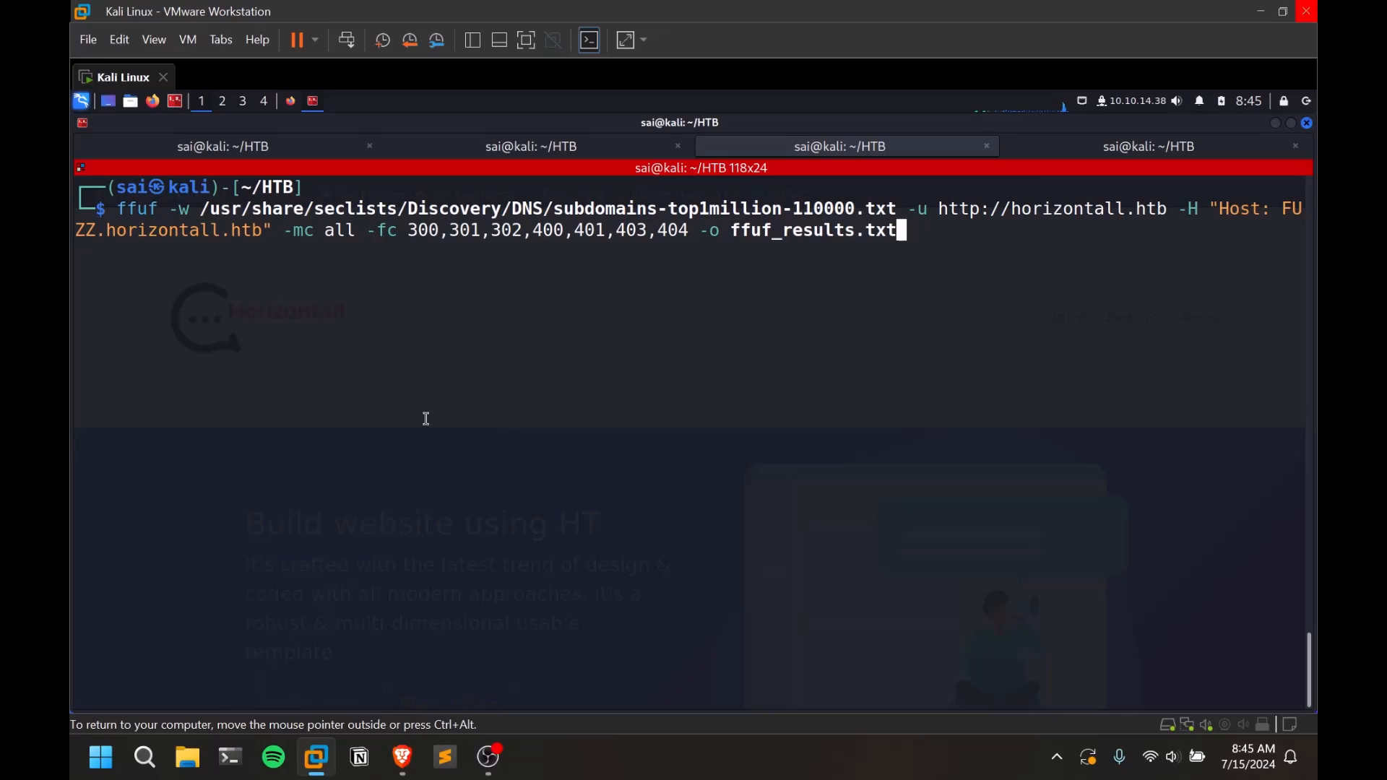
mouse_move(1166, 155)
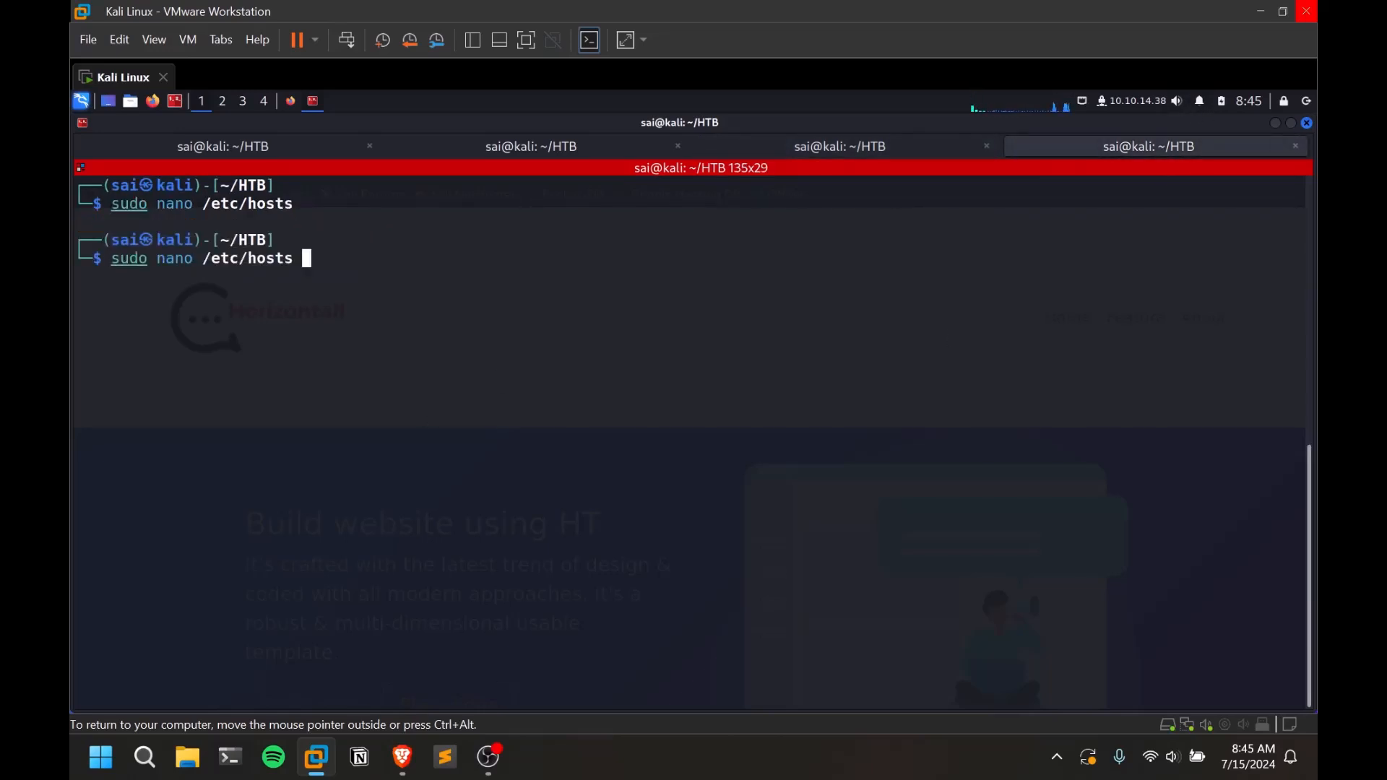
Step: Check the 10.10.11.105 horizontall.htb entry in /etc/hosts, then return to the ffuf terminal
key("Return")
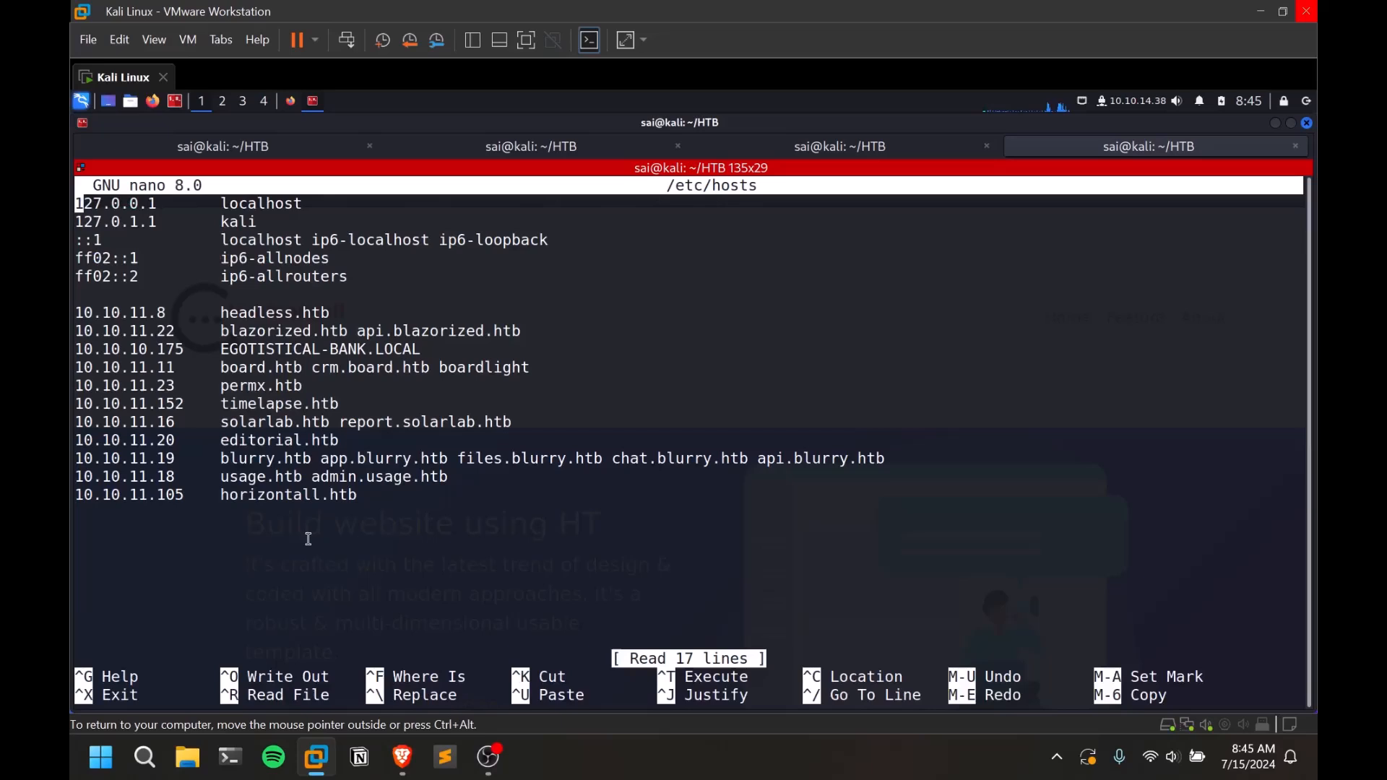
mouse_move(262, 586)
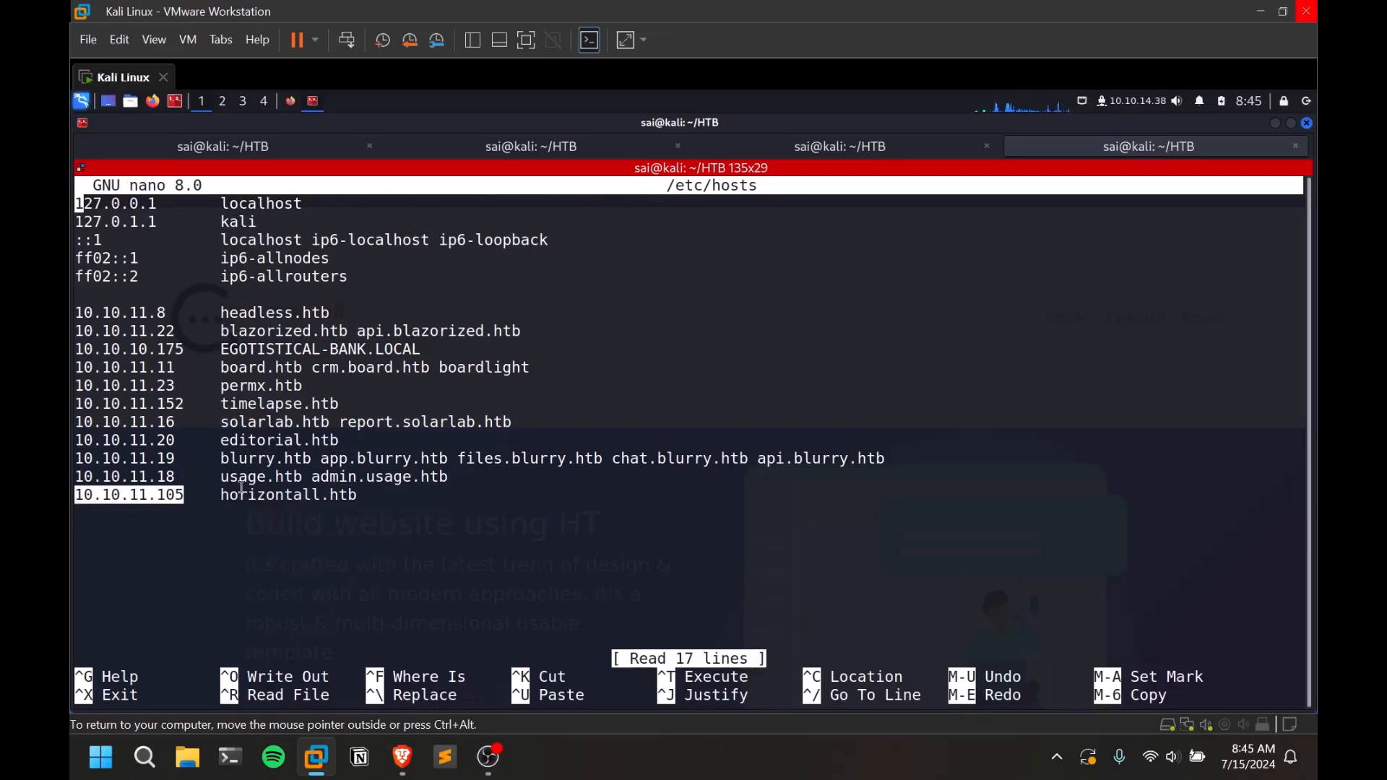
mouse_move(758, 146)
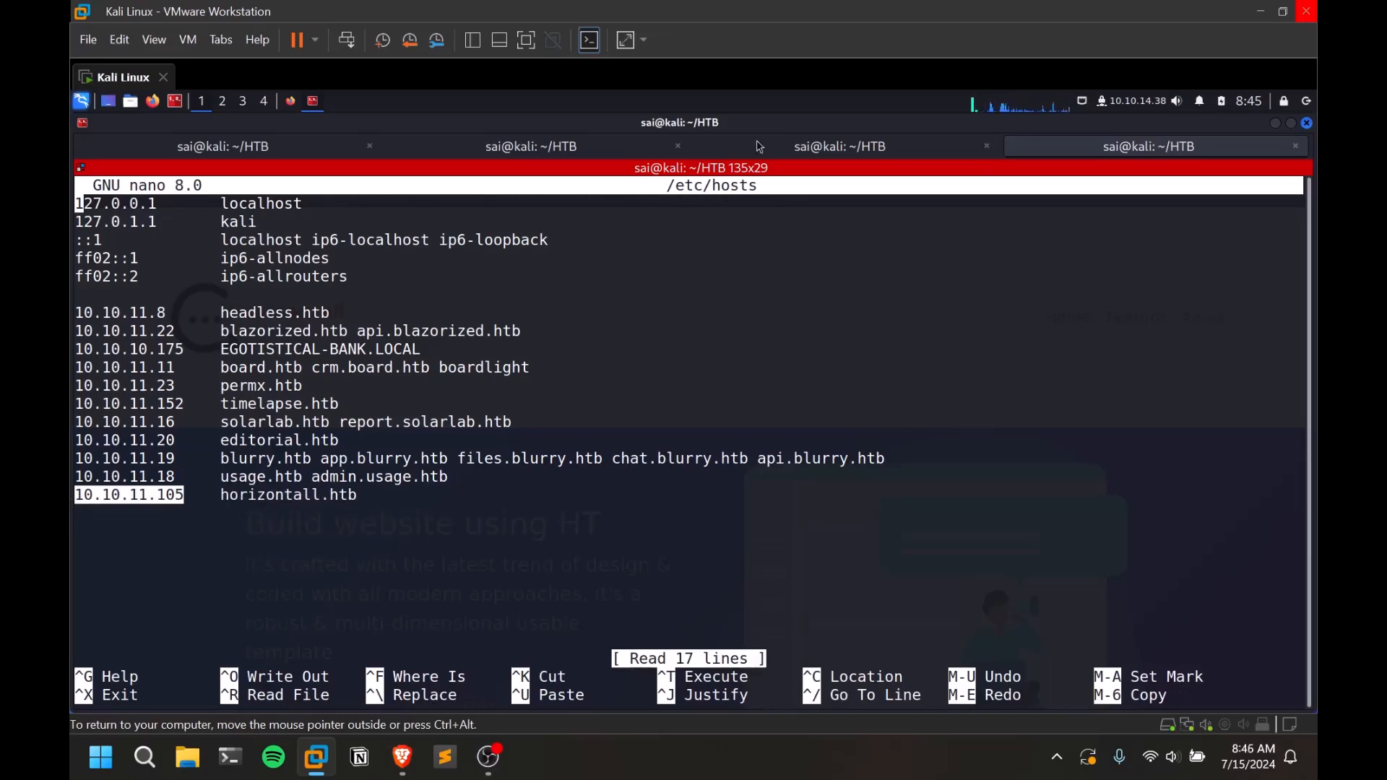
left_click(529, 146)
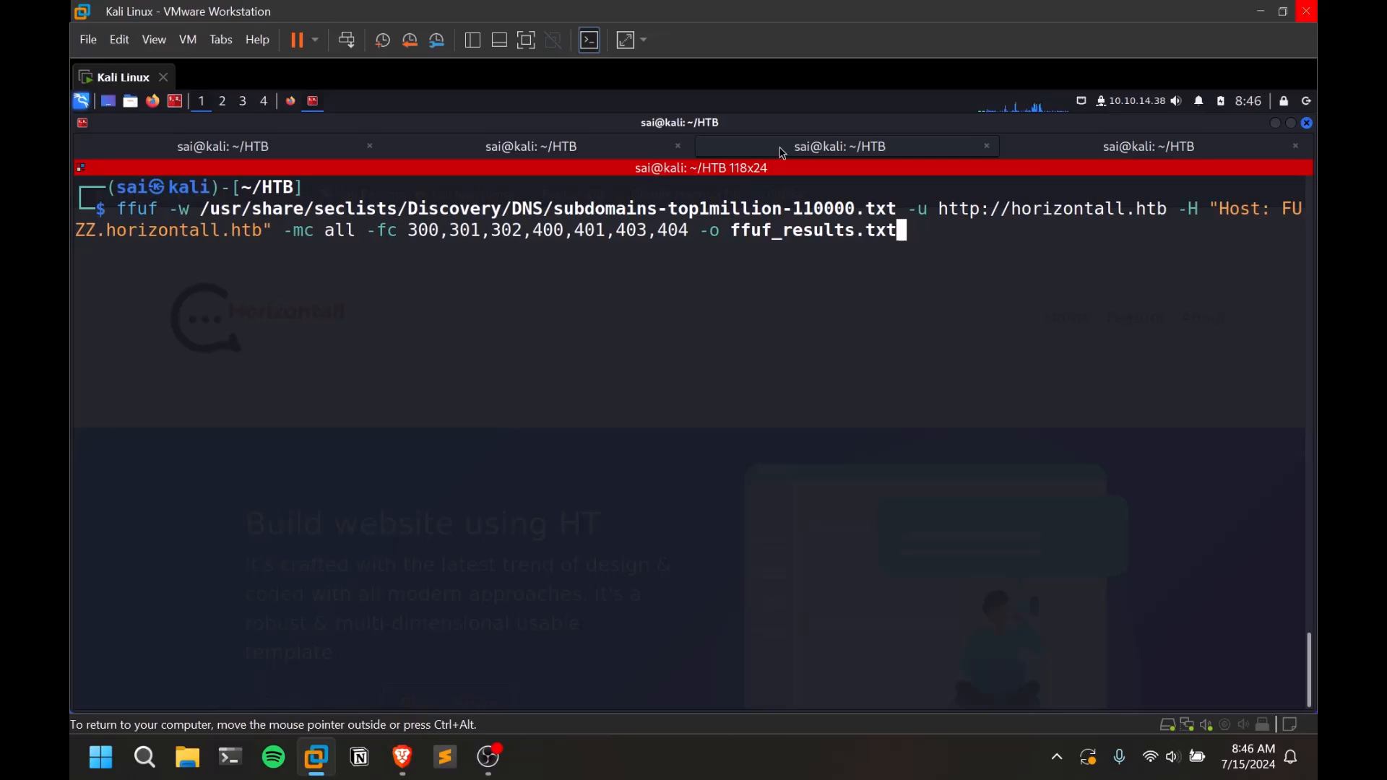
mouse_move(198, 295)
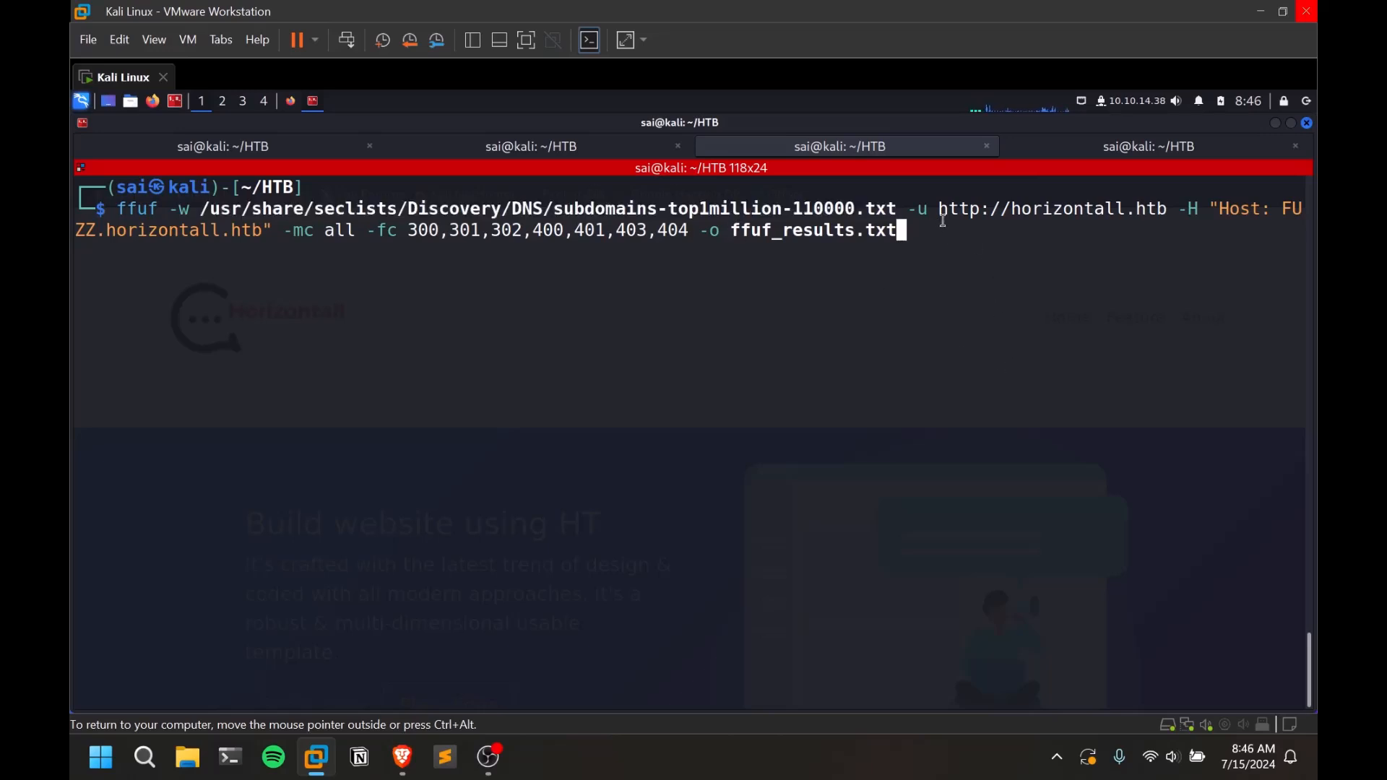
mouse_move(1049, 221)
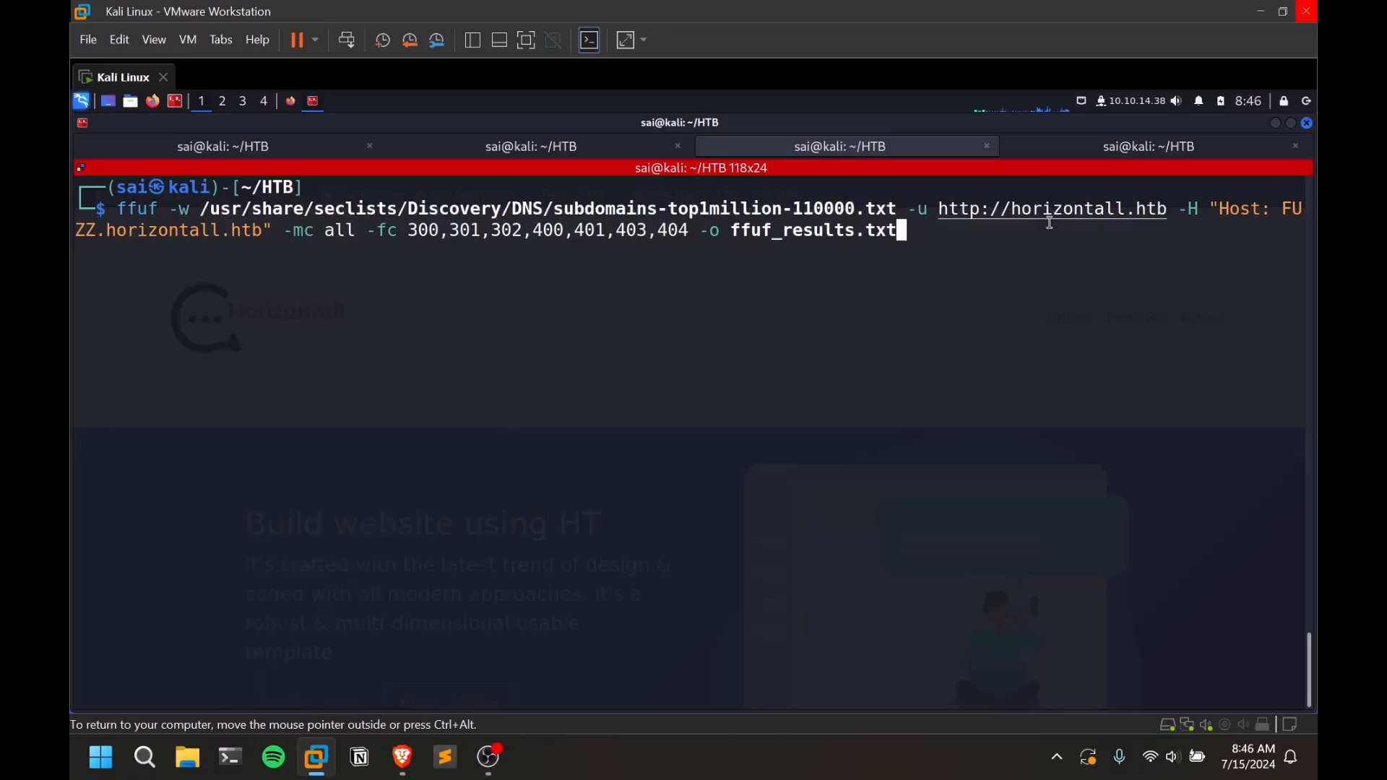
mouse_move(1075, 243)
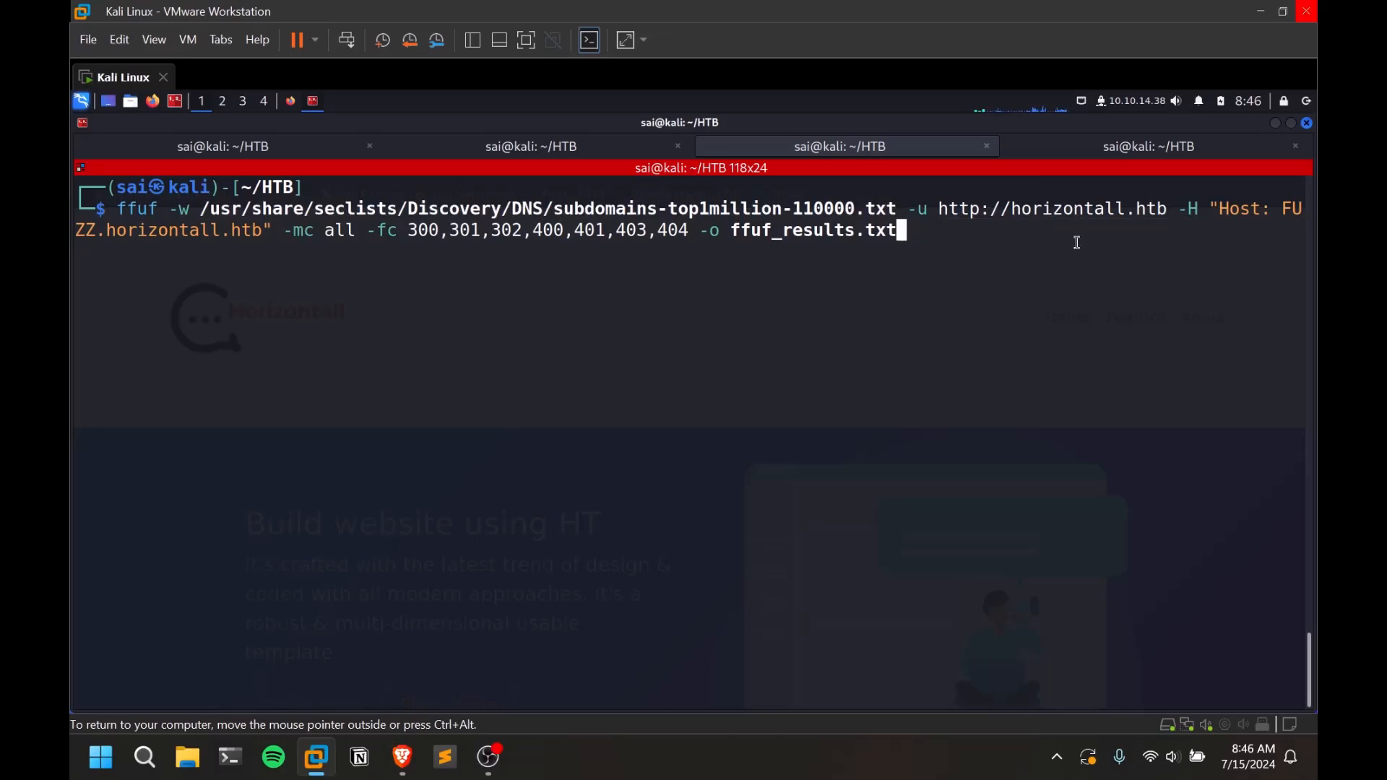
mouse_move(1067, 221)
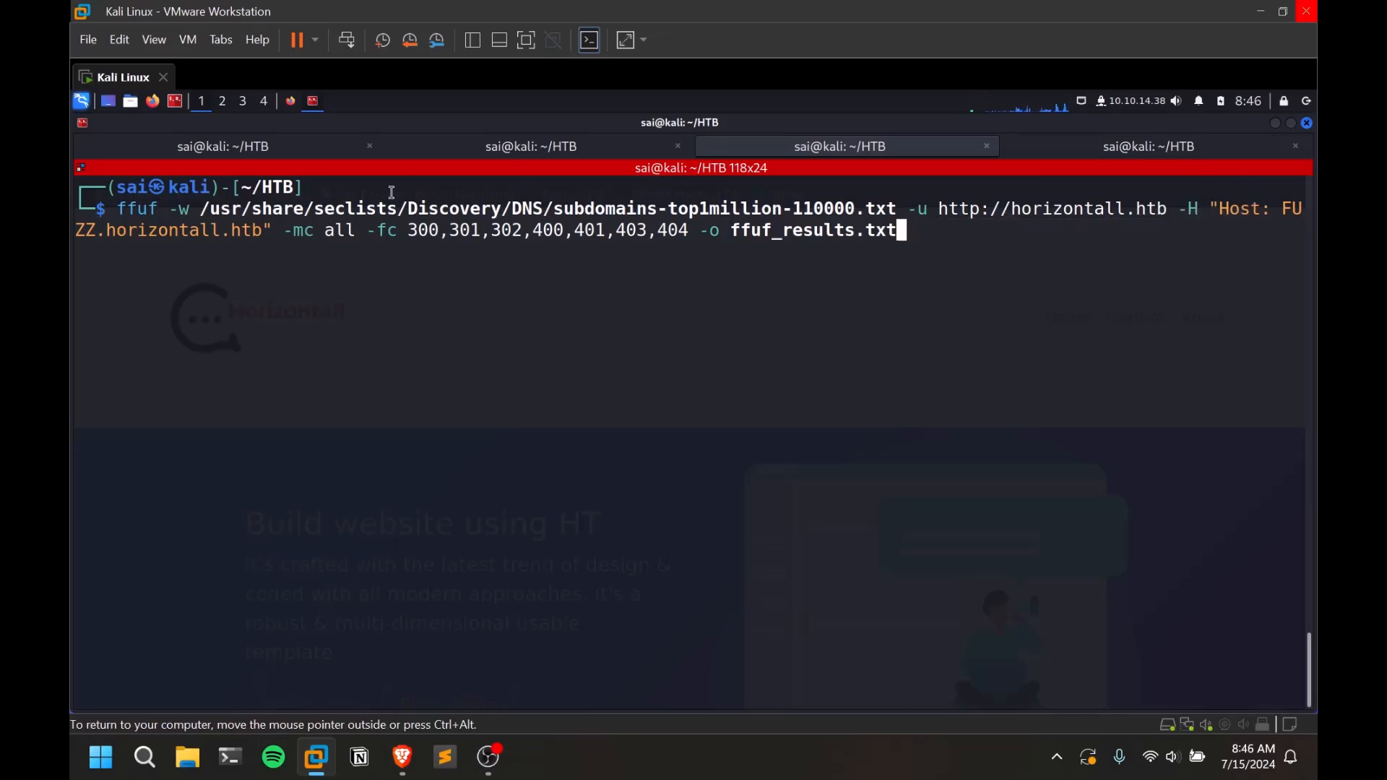
mouse_move(1242, 204)
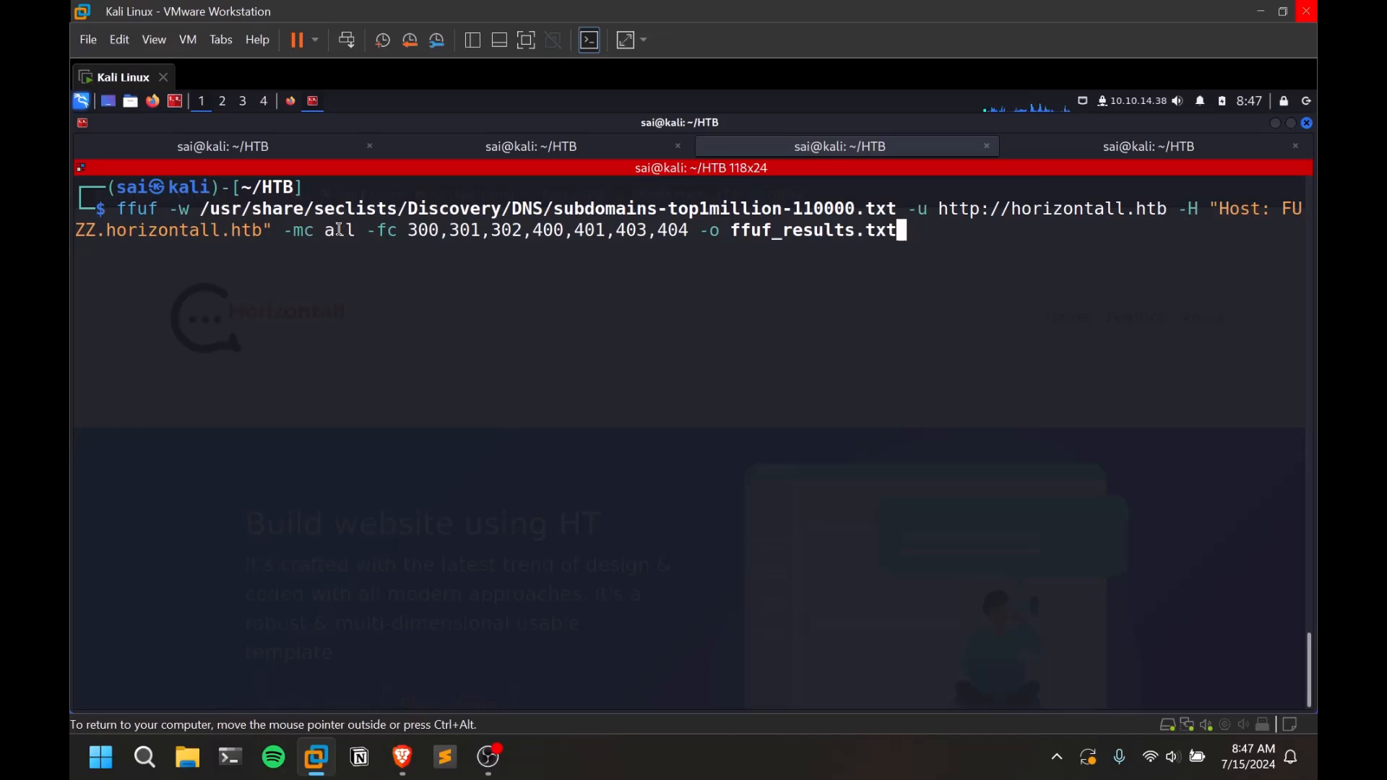
mouse_move(212, 173)
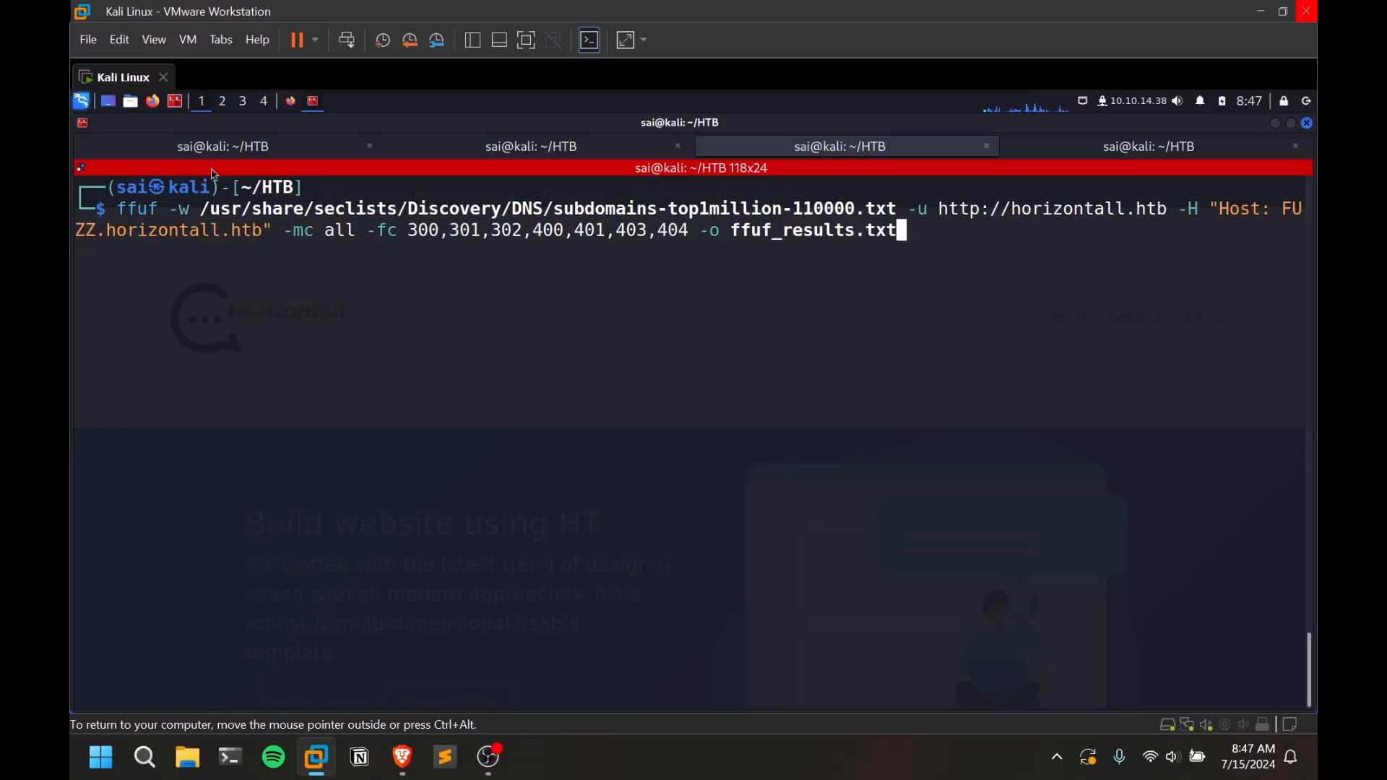
mouse_move(399, 224)
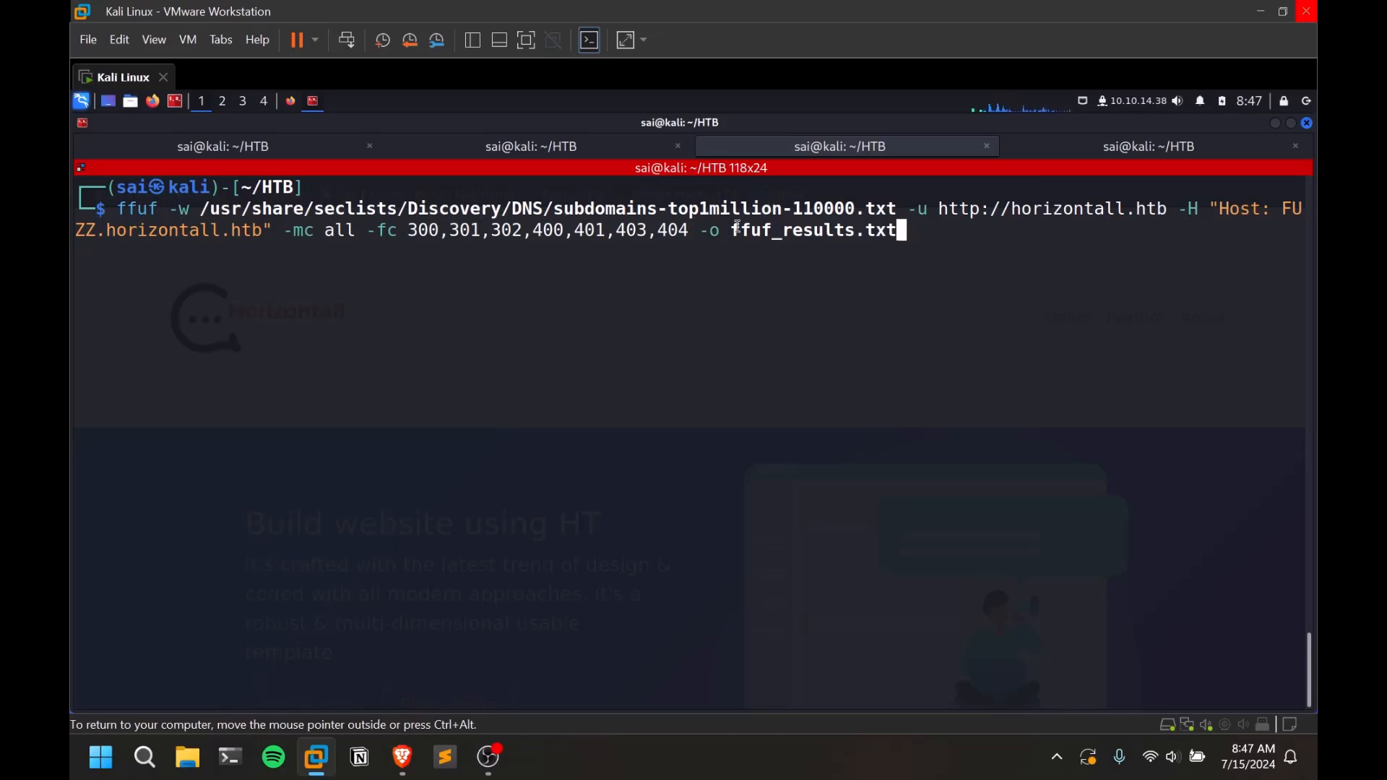
mouse_move(841, 393)
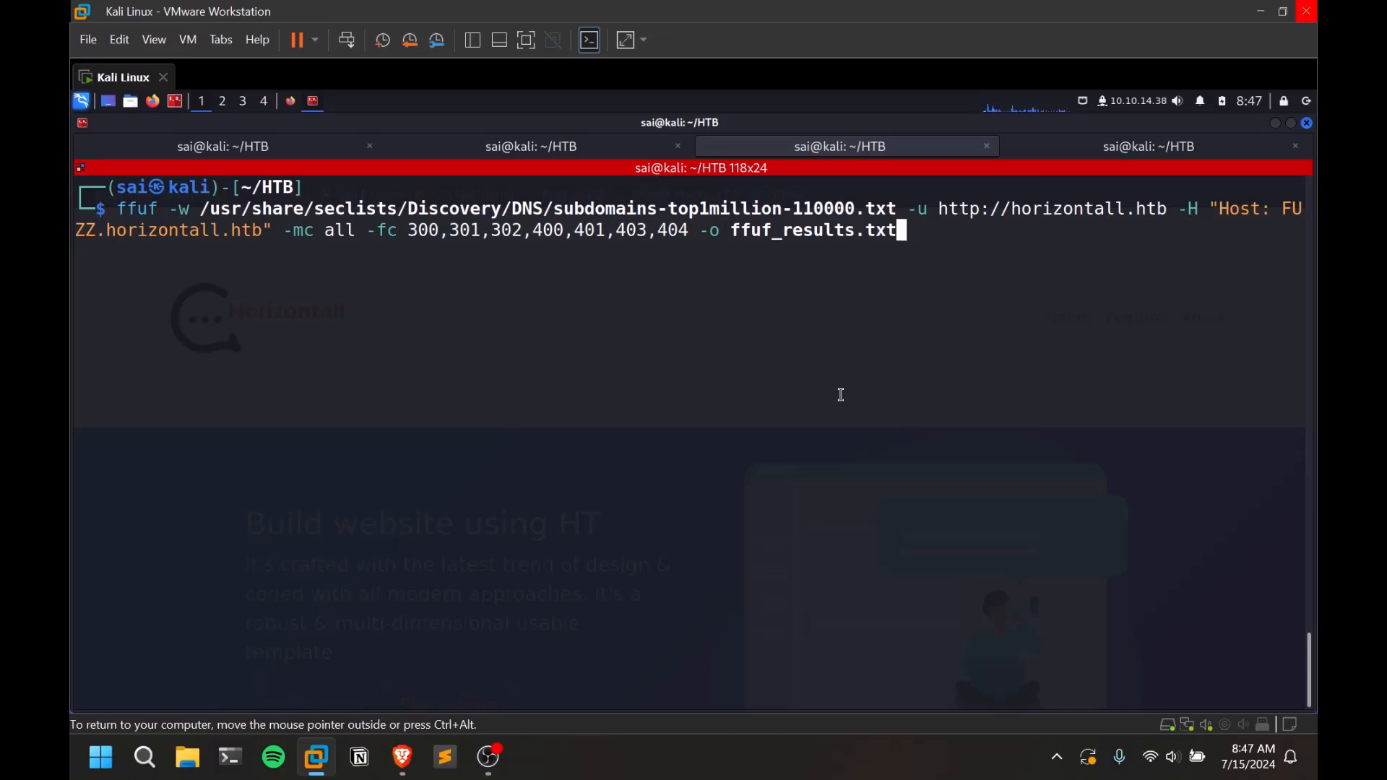
Step: Run the ffuf virtual-host scan of horizontall.htb filtering 300-404 codes into ffuf_results.txt
key("Return")
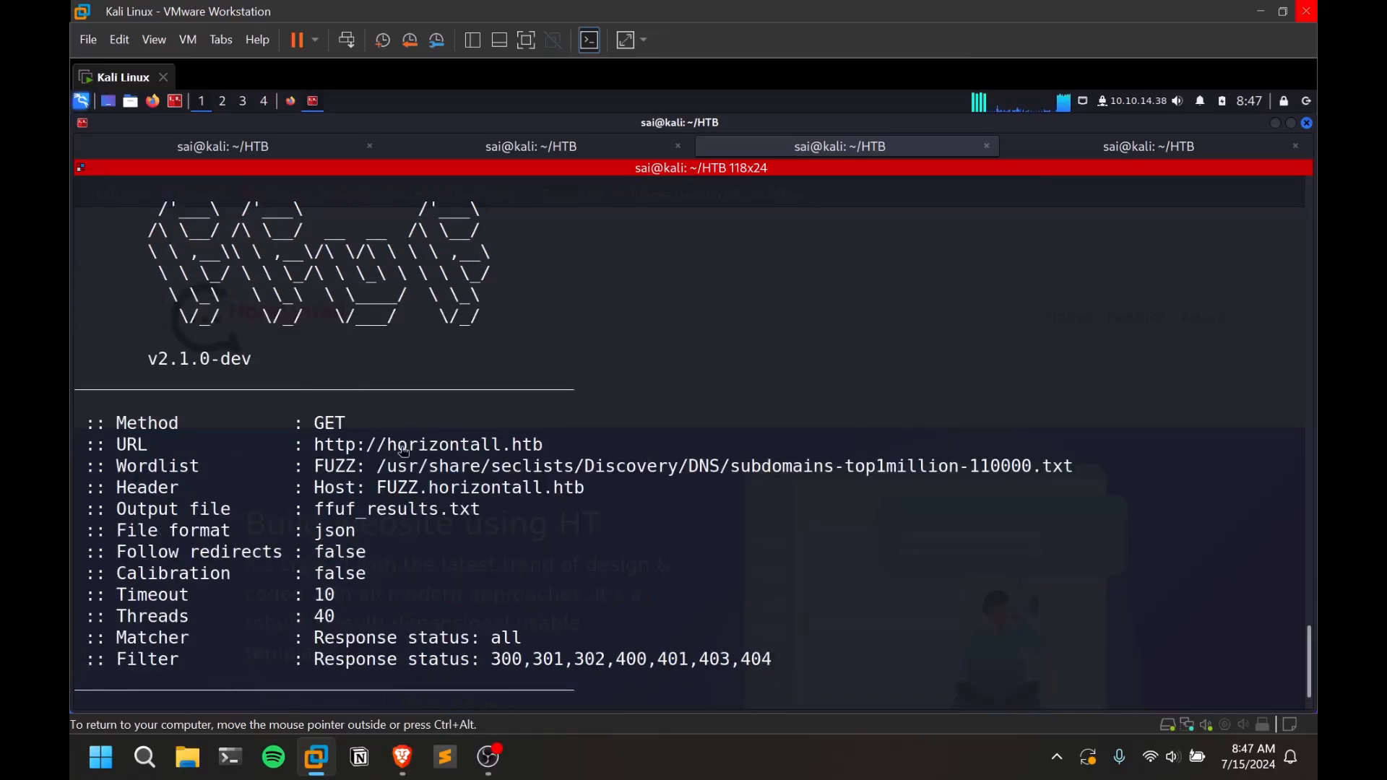
mouse_move(483, 503)
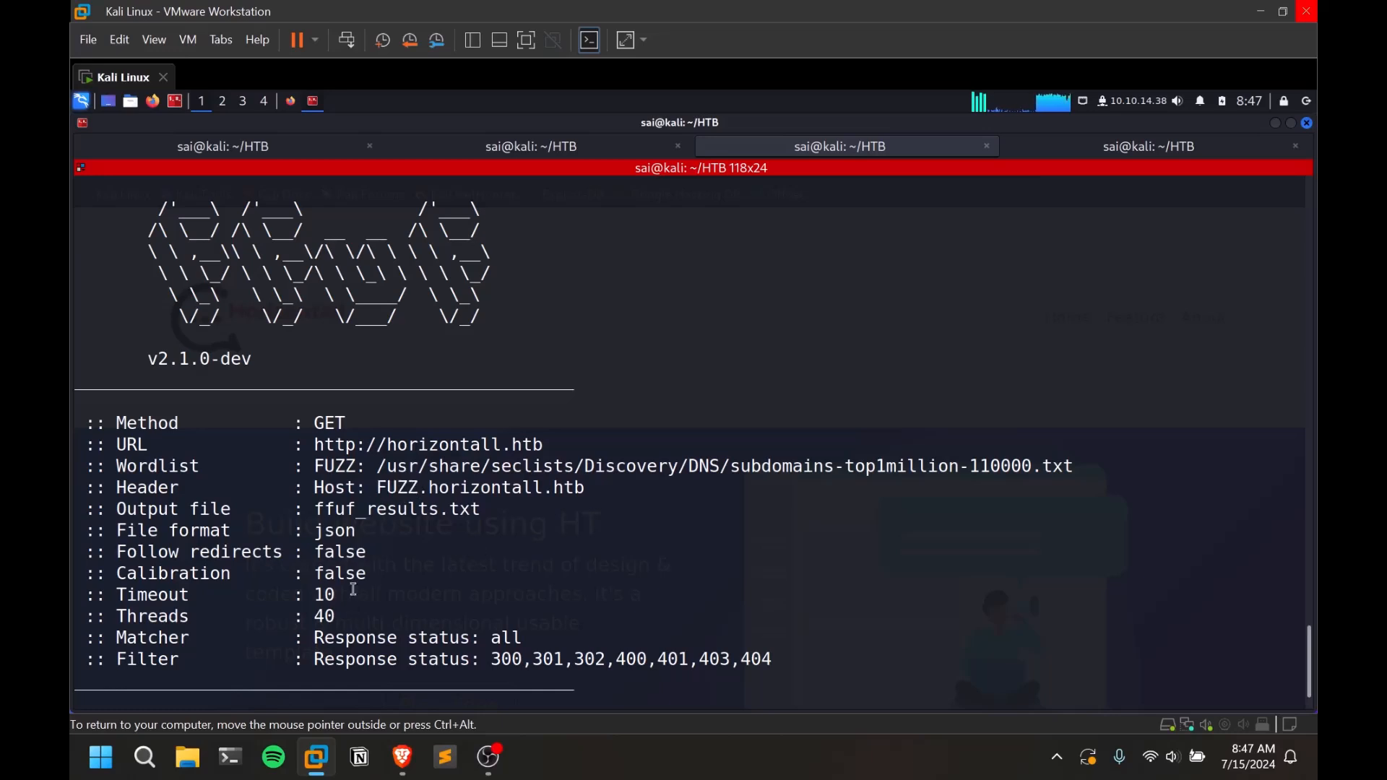
mouse_move(394, 637)
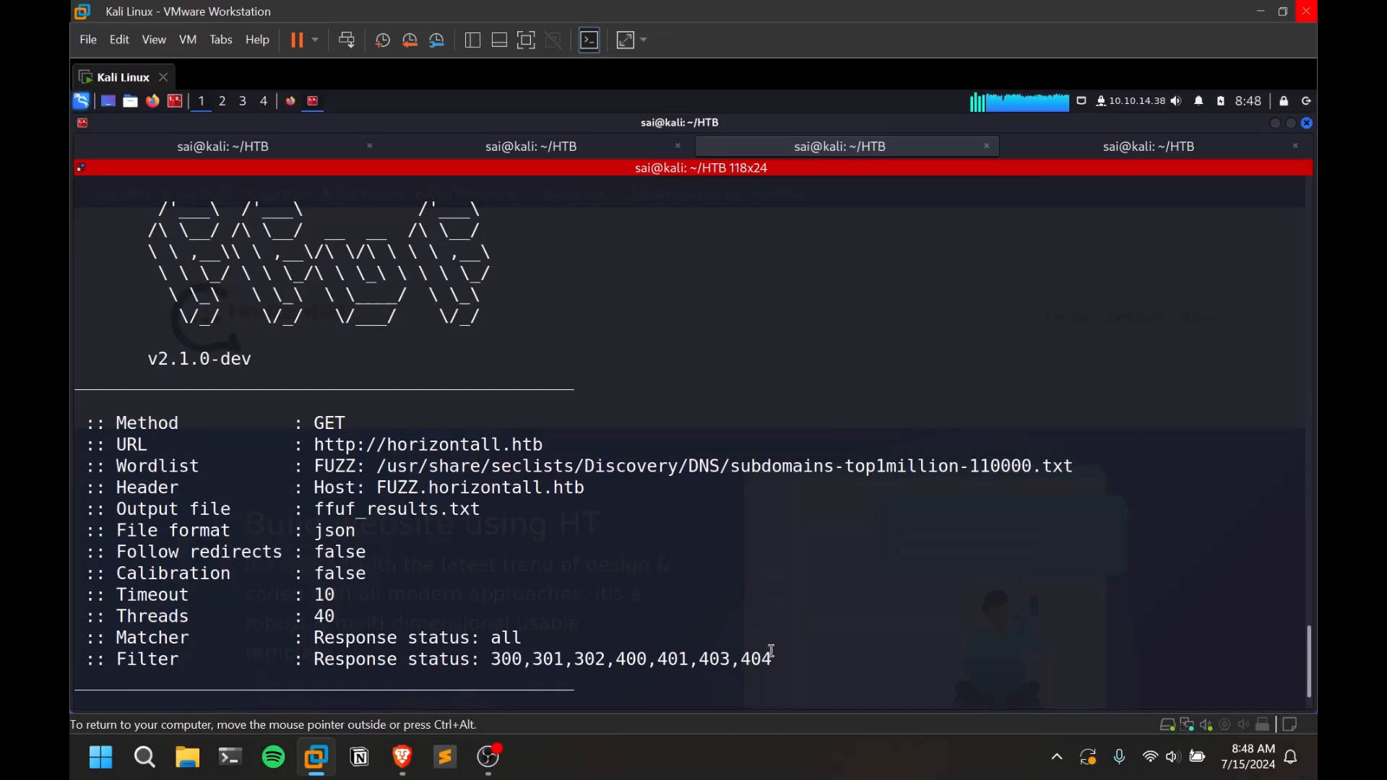
scroll("down", 3)
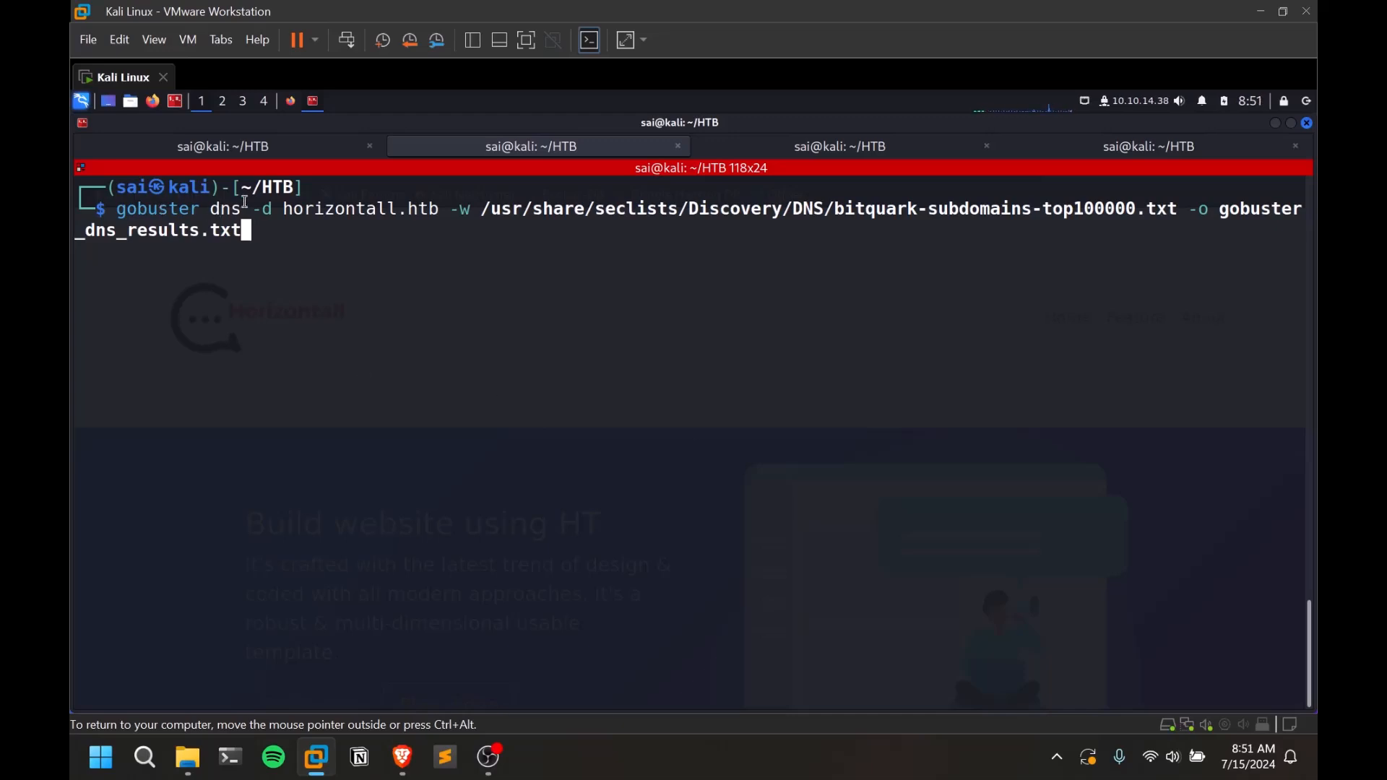
Step: Start gobuster dns -d horizontall.htb with the bitquark top-100000 subdomain wordlist
double_click(225, 208)
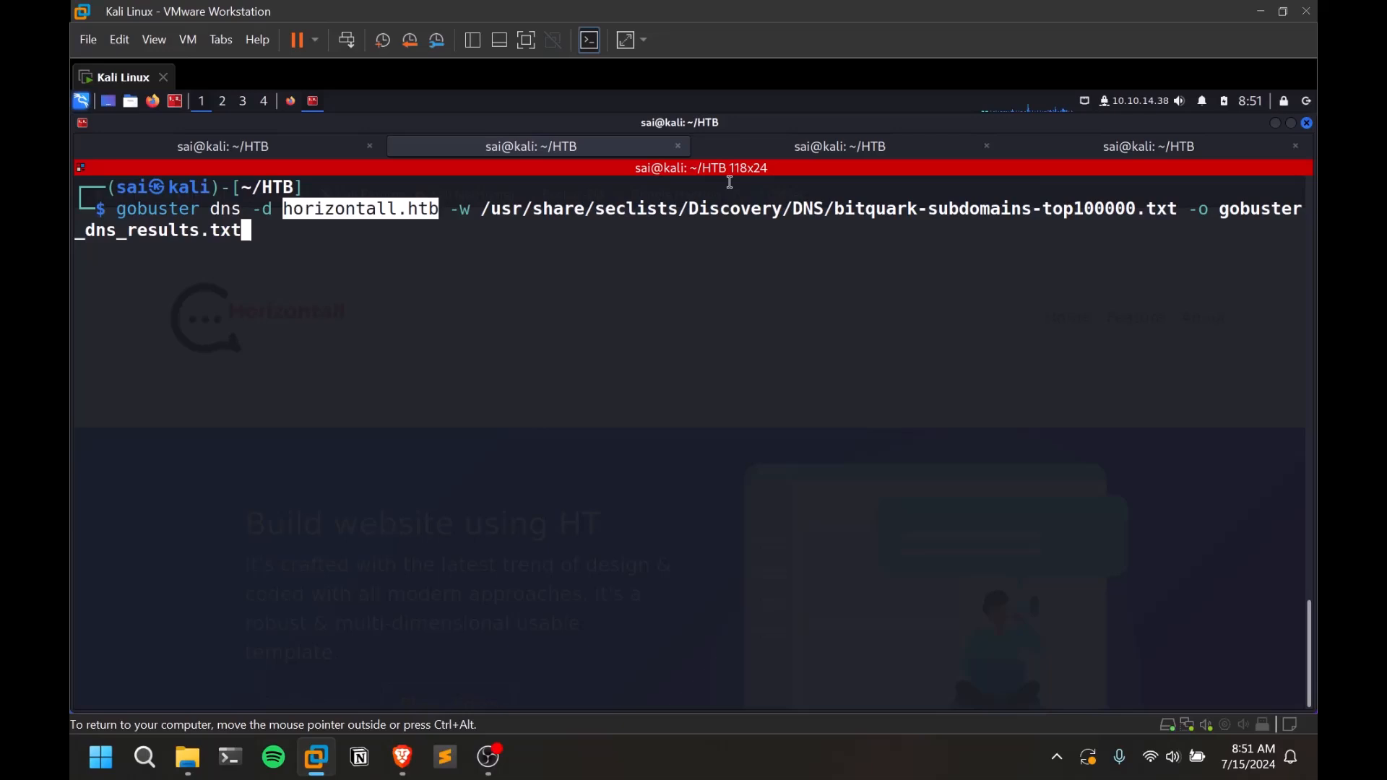
mouse_move(780, 178)
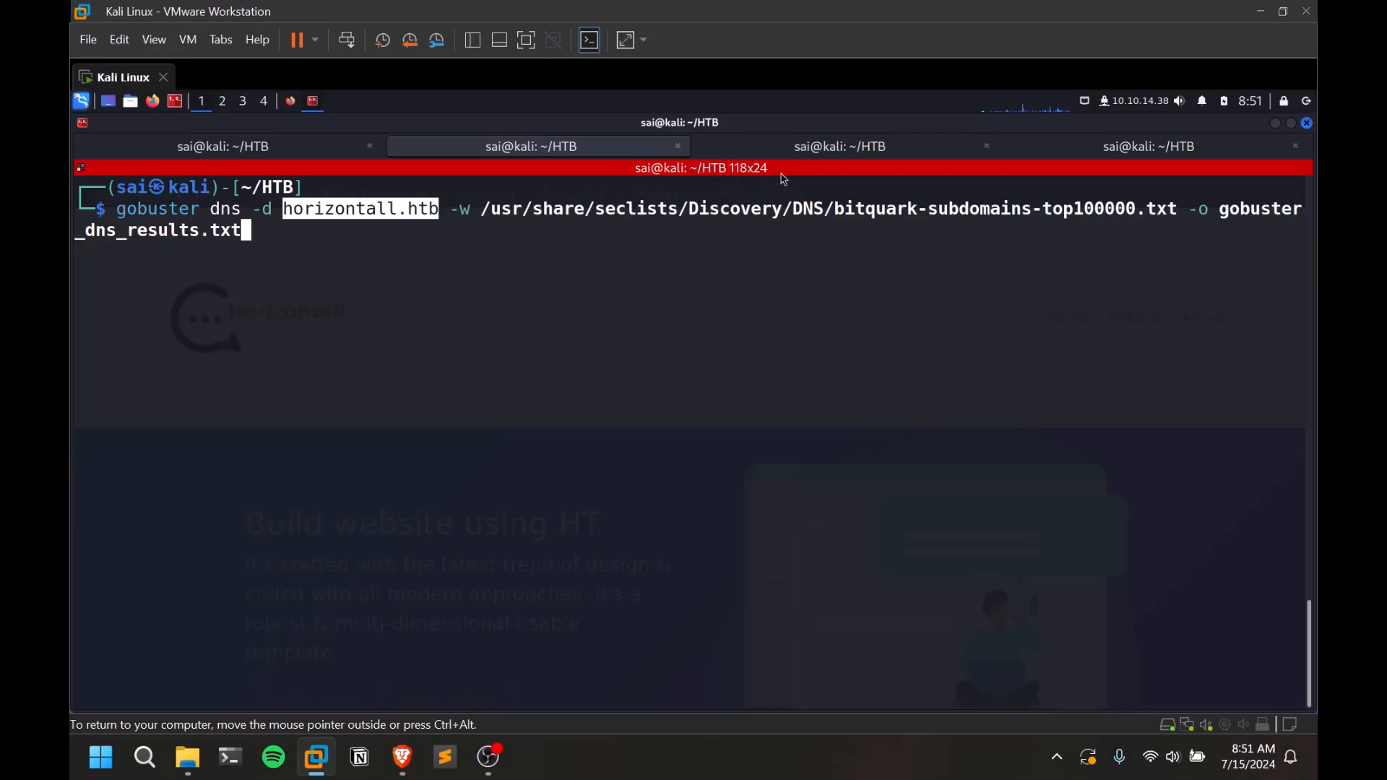
left_click(838, 146)
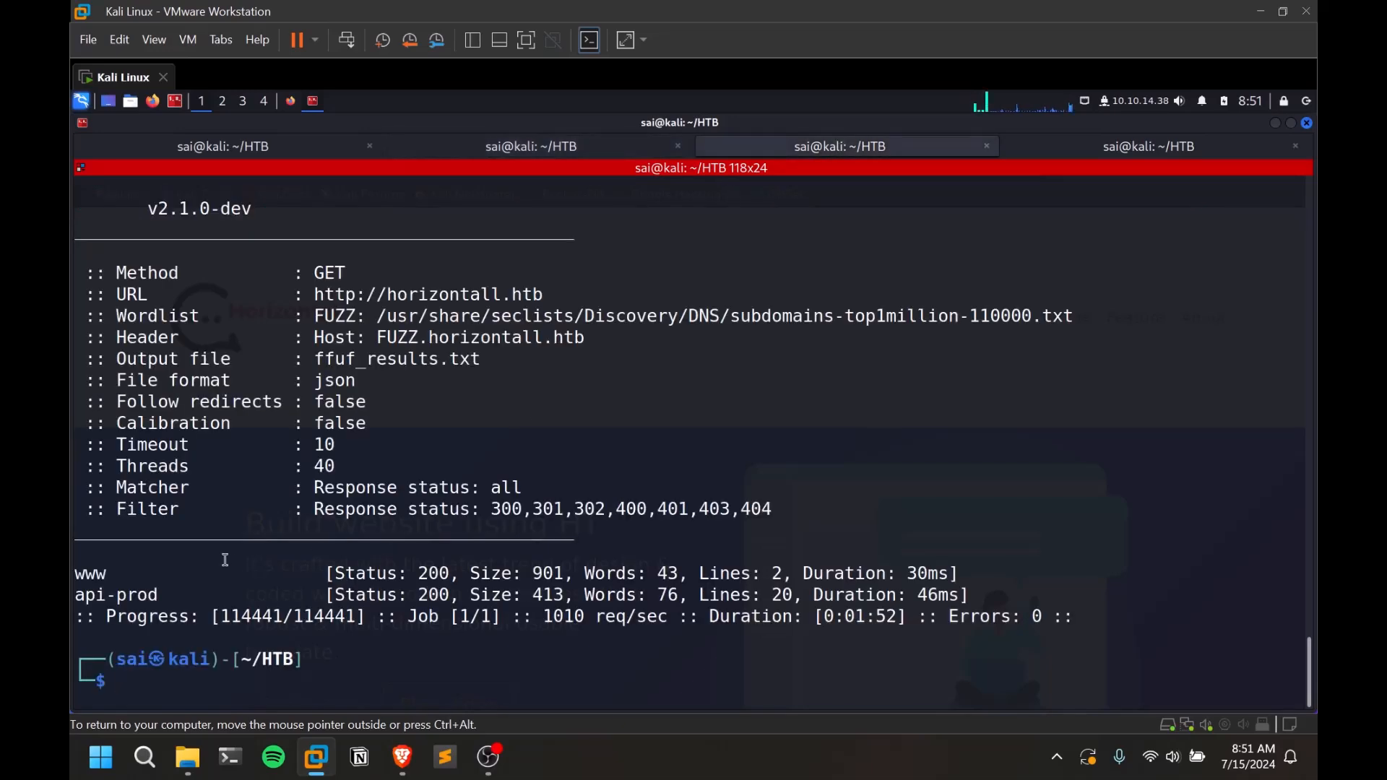
mouse_move(650, 539)
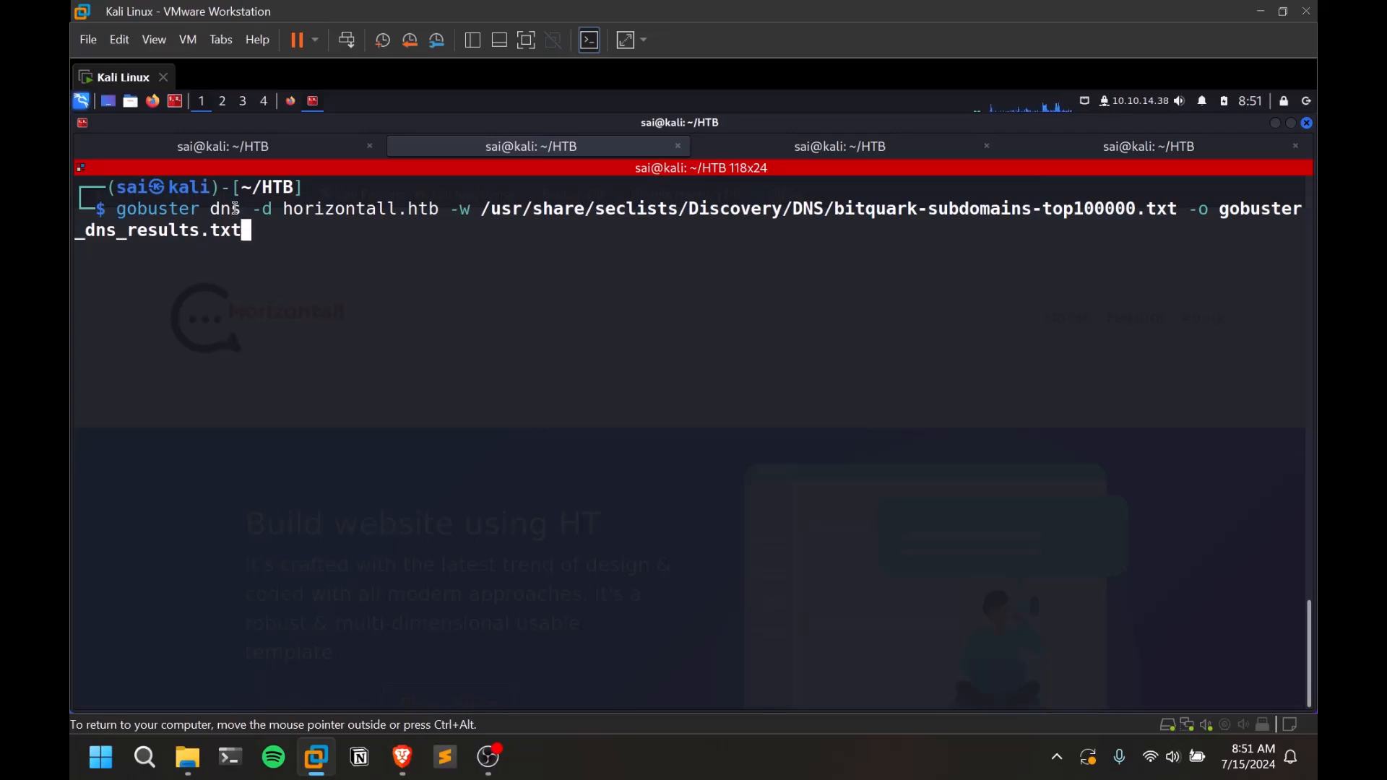
double_click(225, 208)
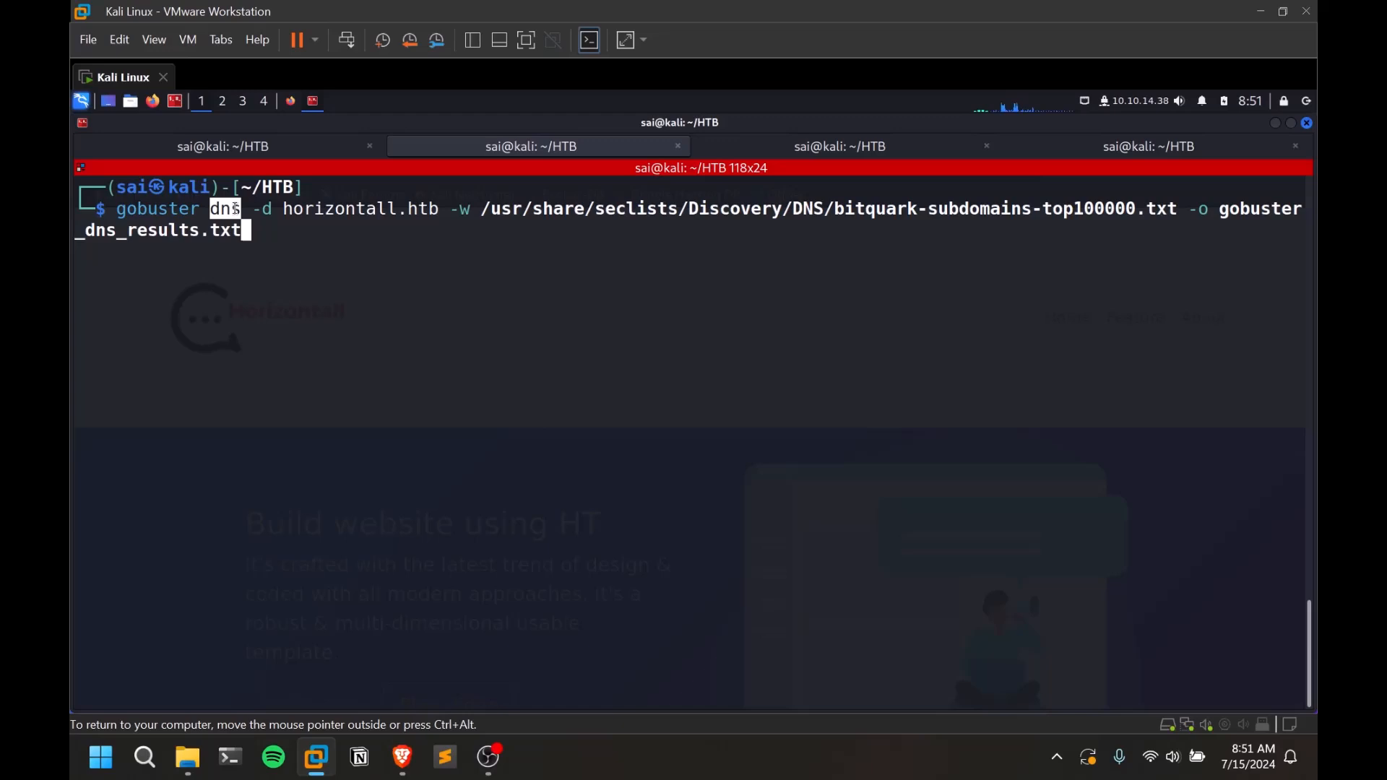
key("Return")
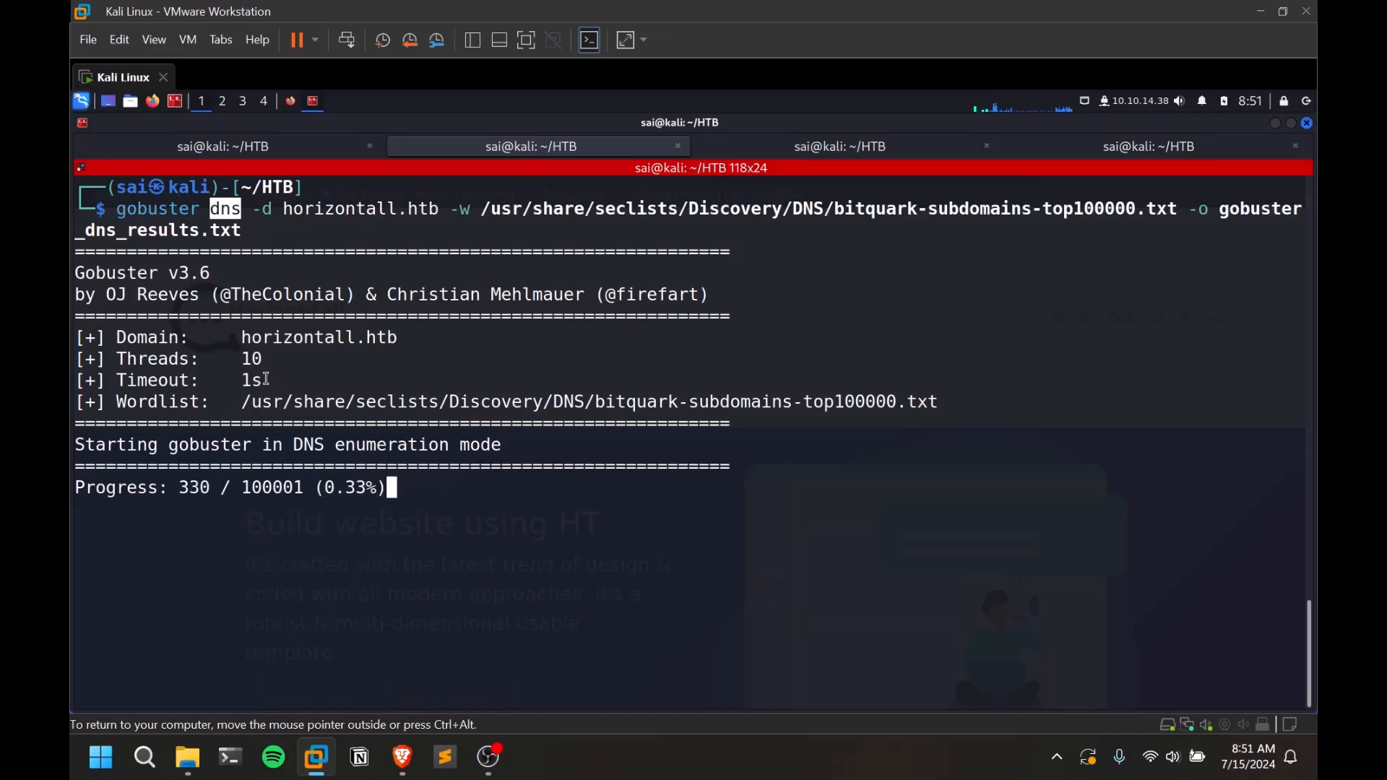
key("ctrl+c")
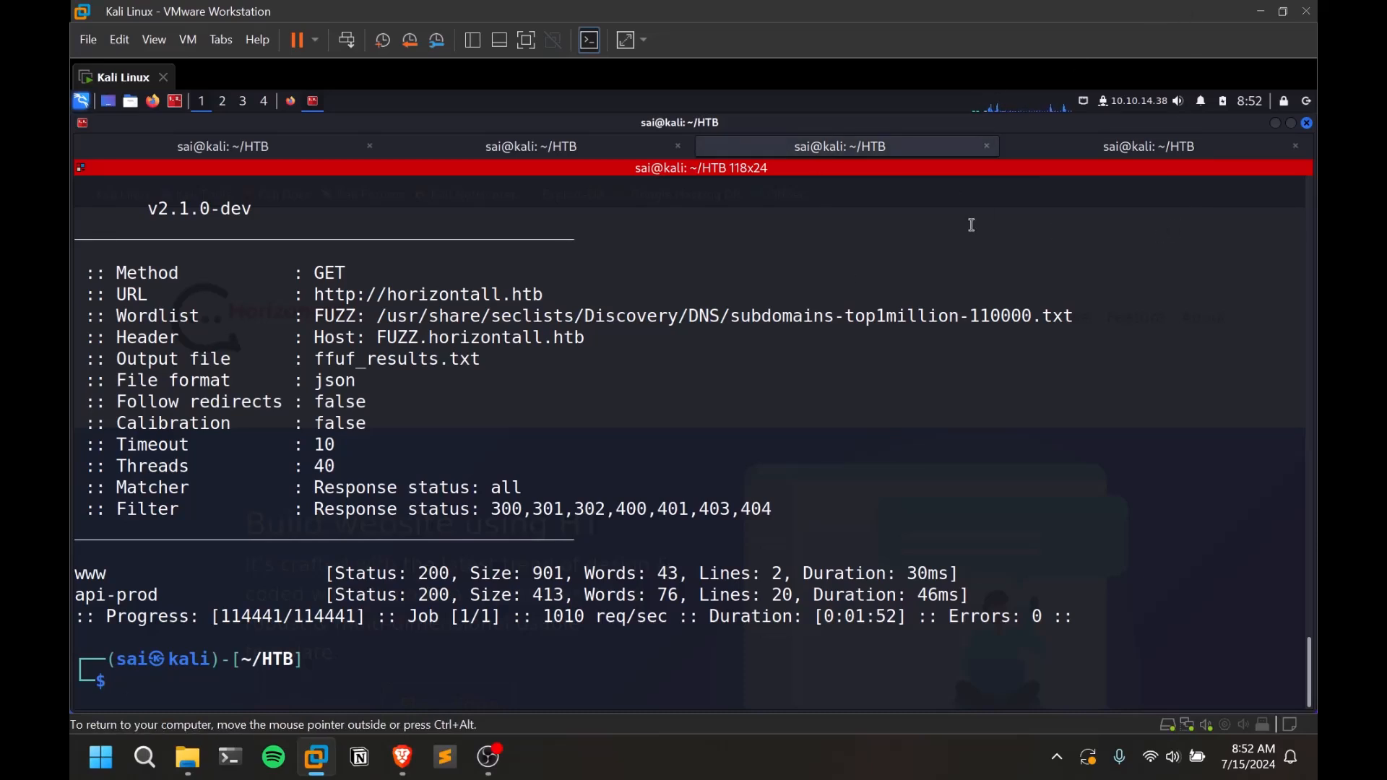
mouse_move(172, 562)
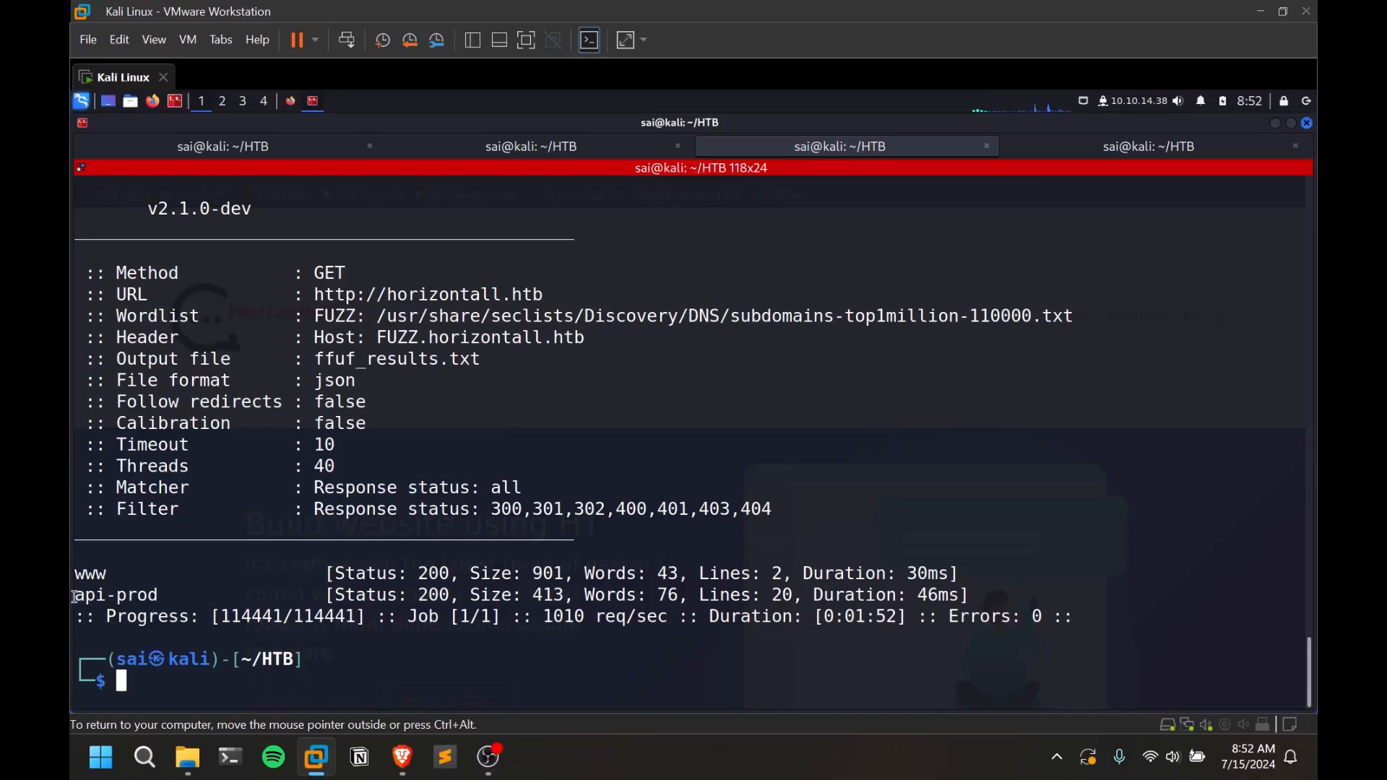
Step: Note the discovered api-prod subdomain and enter sudo nano /etc/hosts
double_click(116, 594)
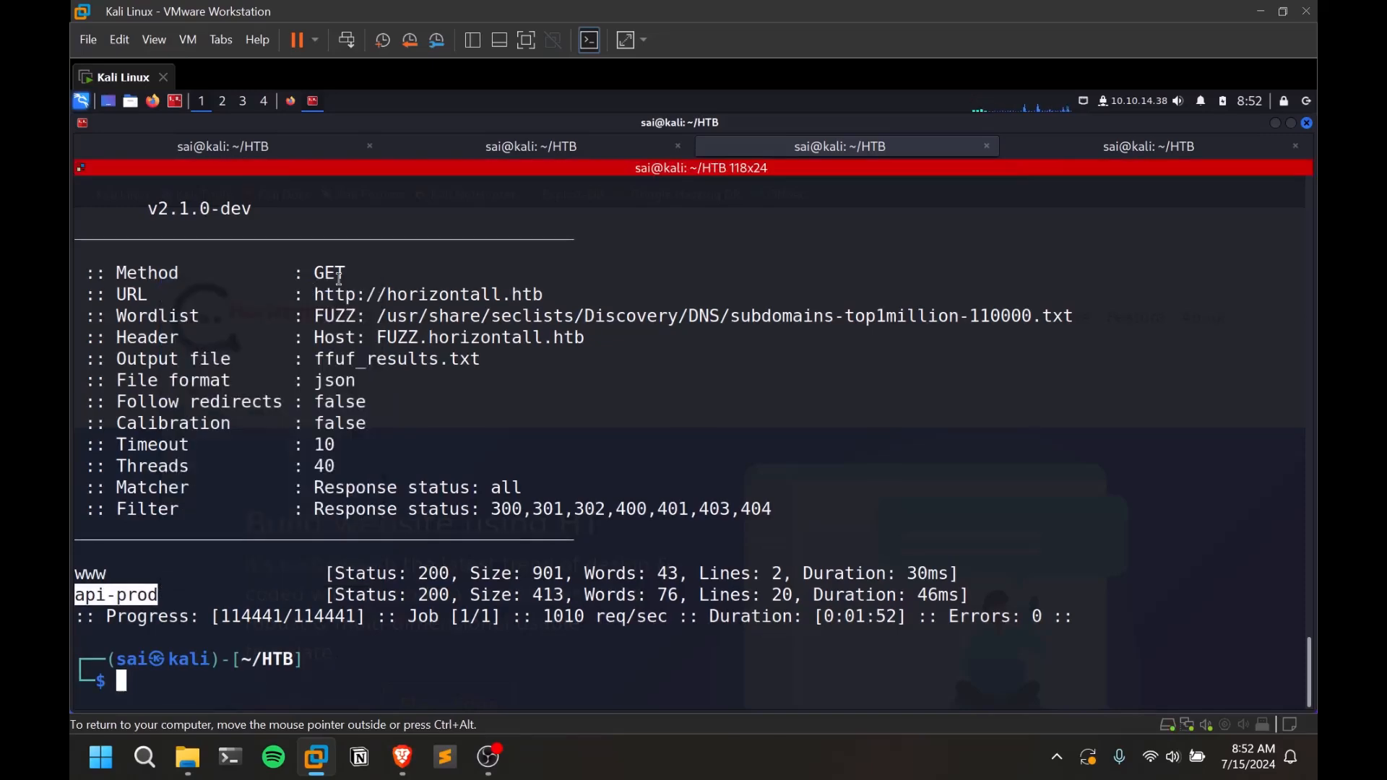
type("sudo nano /etc/hosts")
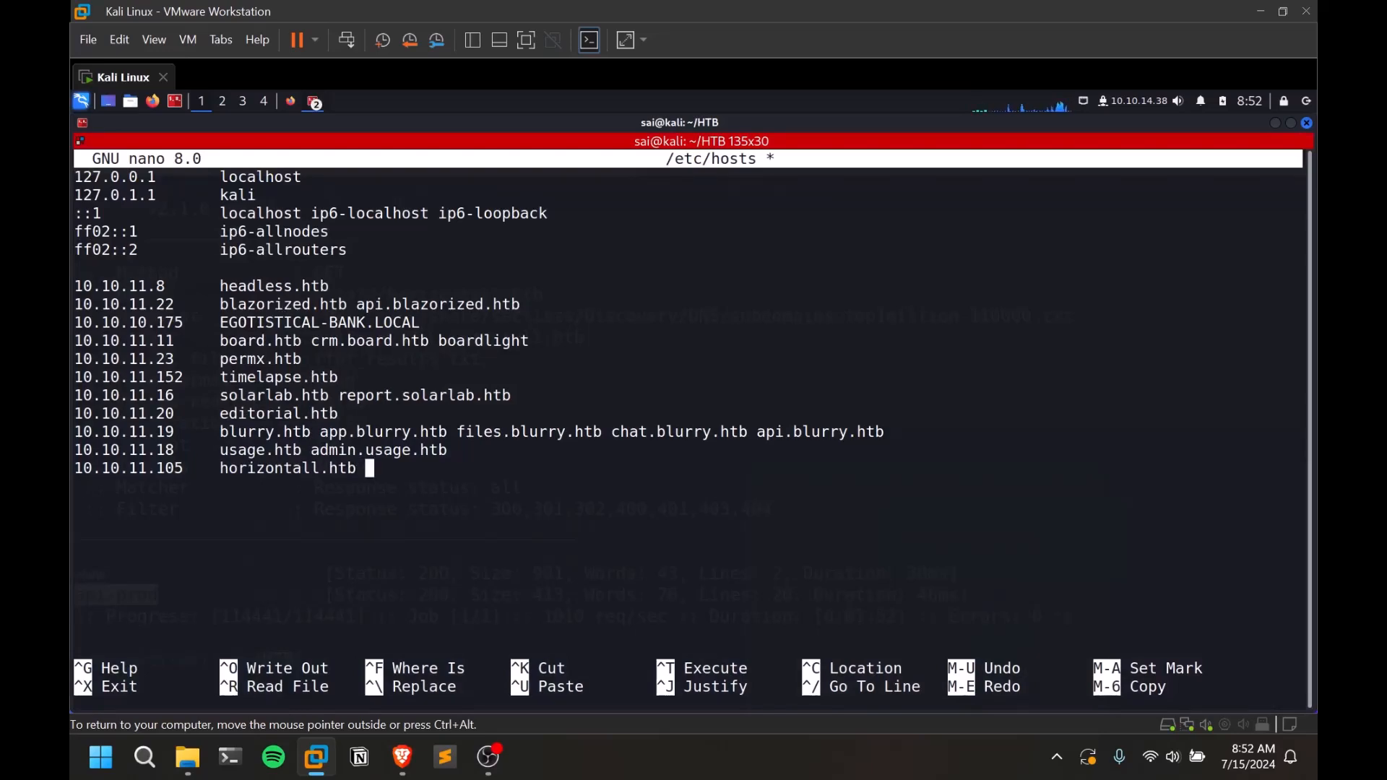
Step: Append api-prod.horizontall.htb to the 10.10.11.105 line in /etc/hosts and save it
type("api-prod.")
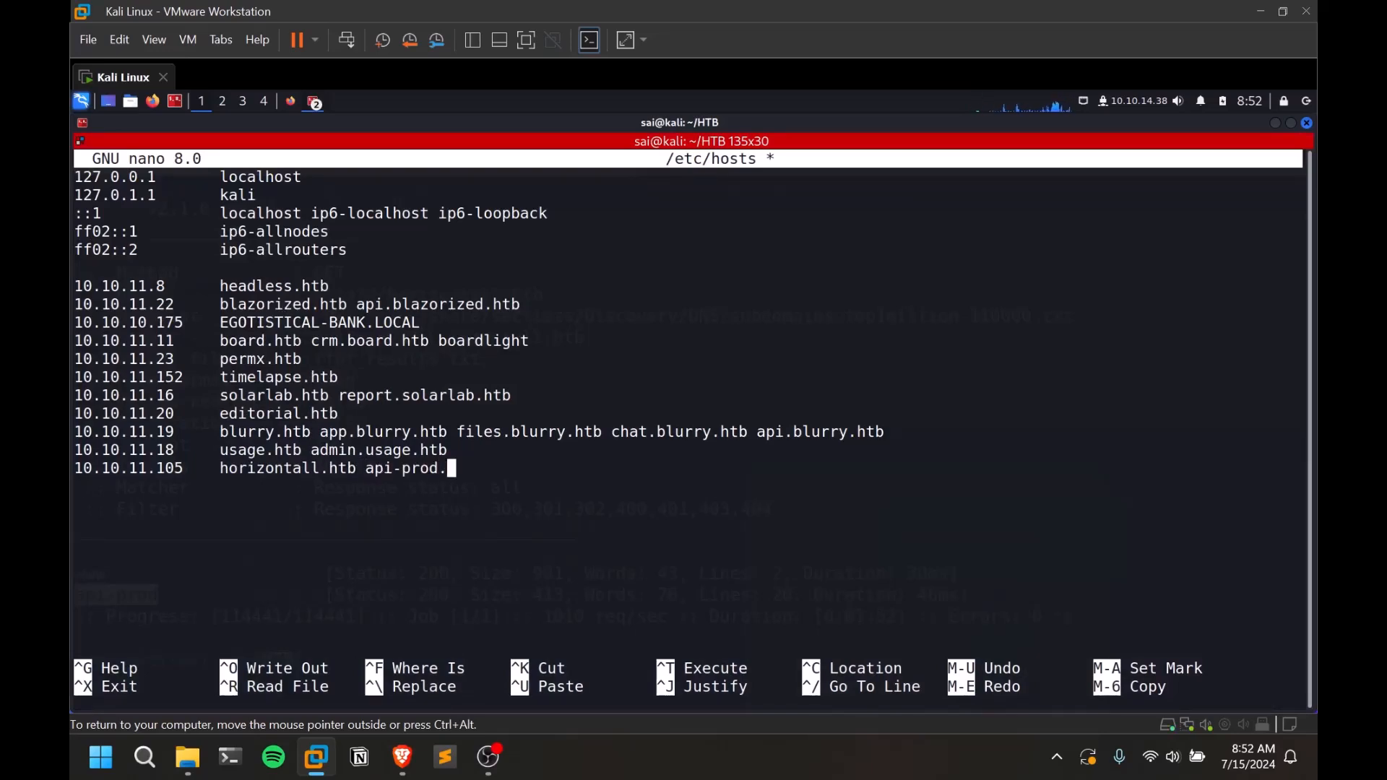
type("horizon")
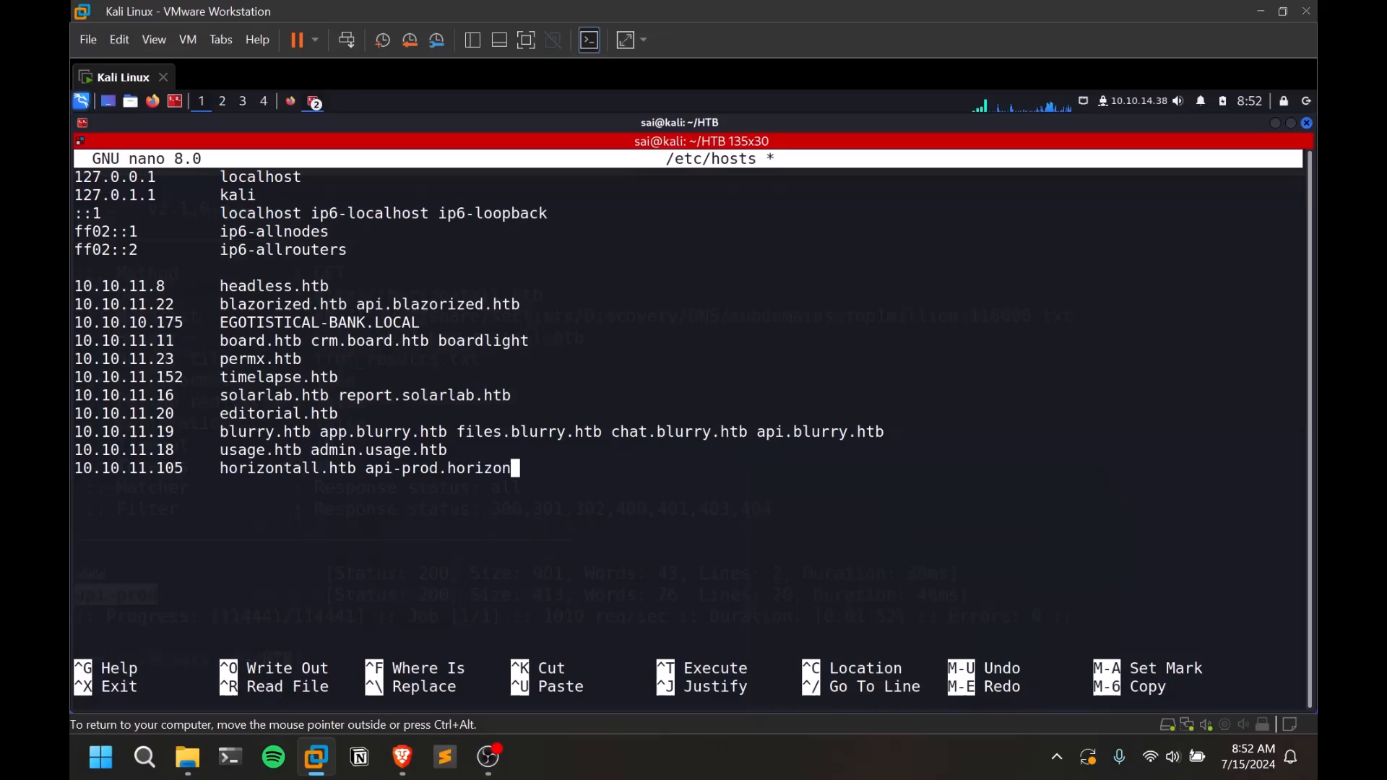
type("all.ht")
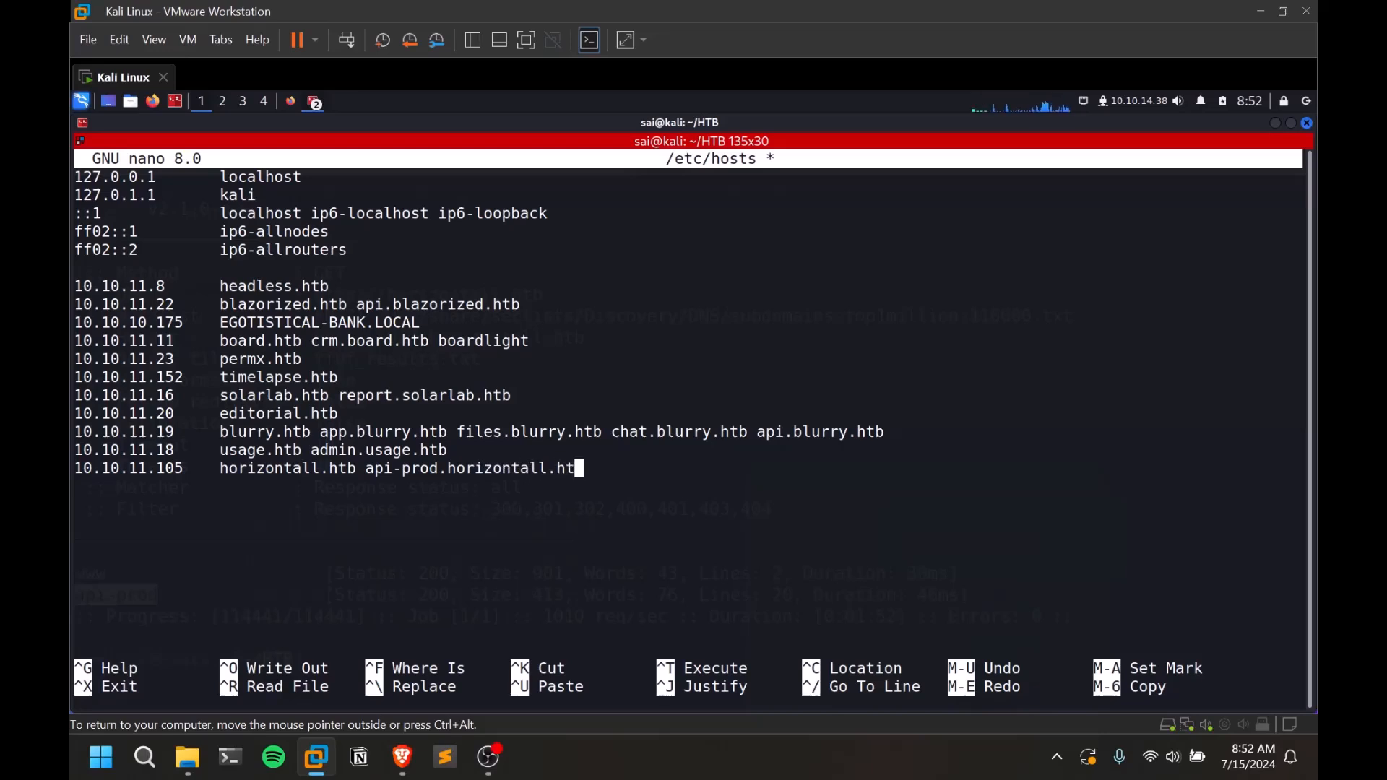
key("ctrl+o")
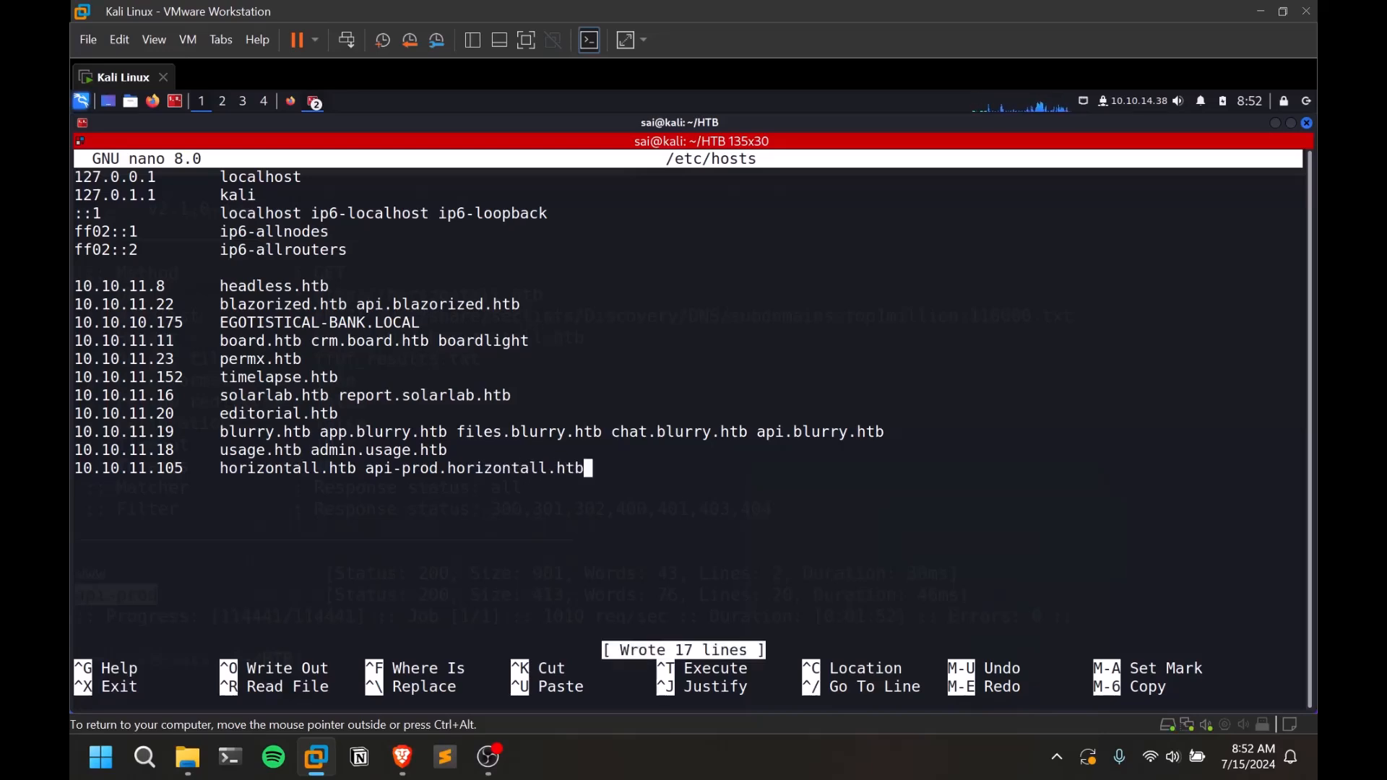
key("ctrl+x")
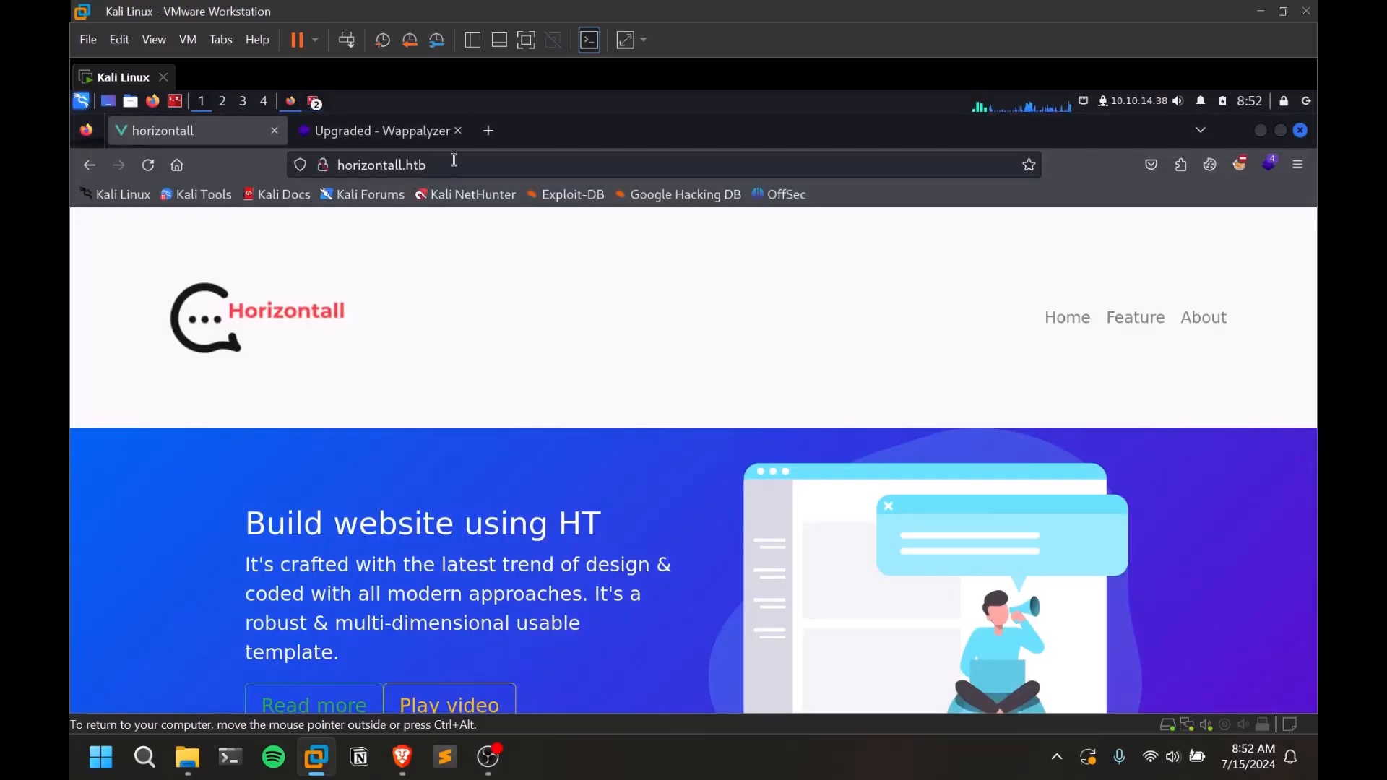
Step: Try loading api-prod.horizontall.htb from the Firefox address bar
type("app.blurry.htb/")
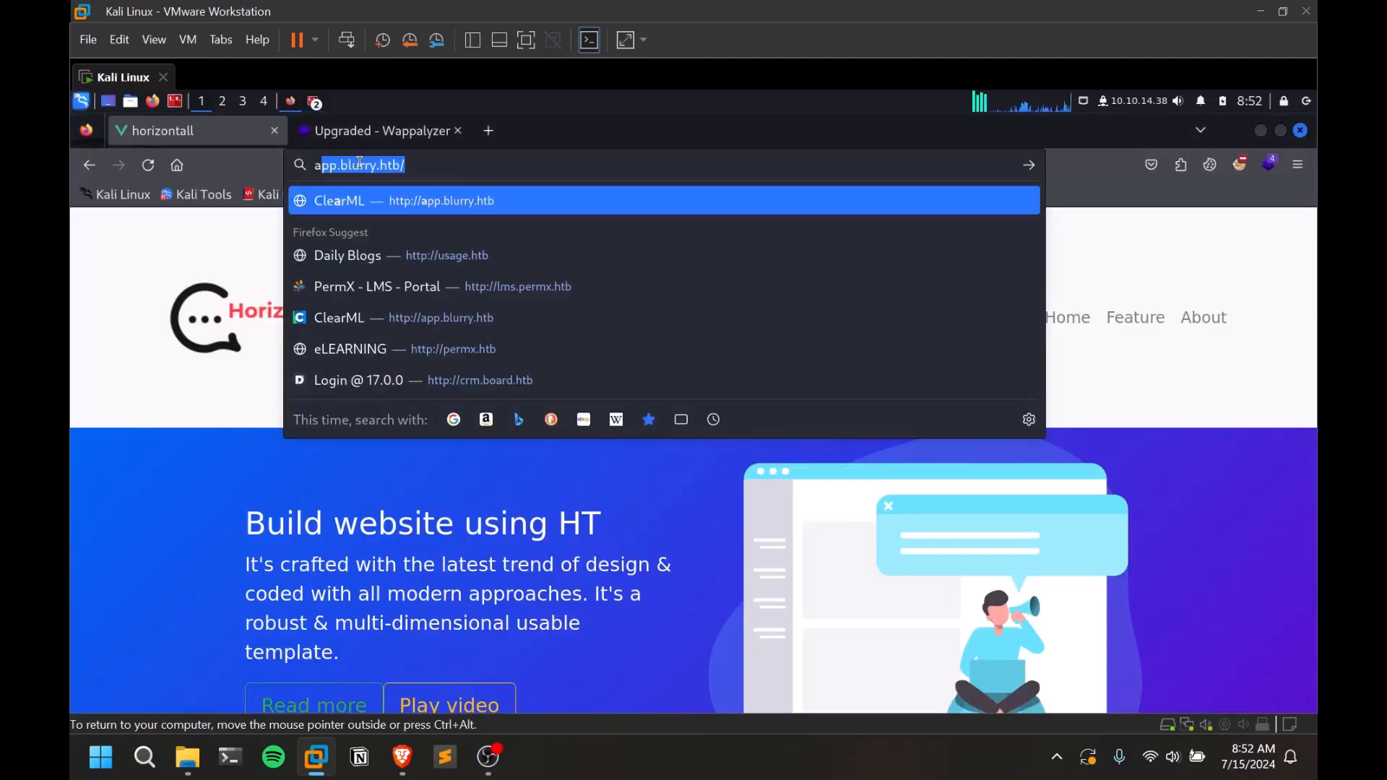
type("api-prod")
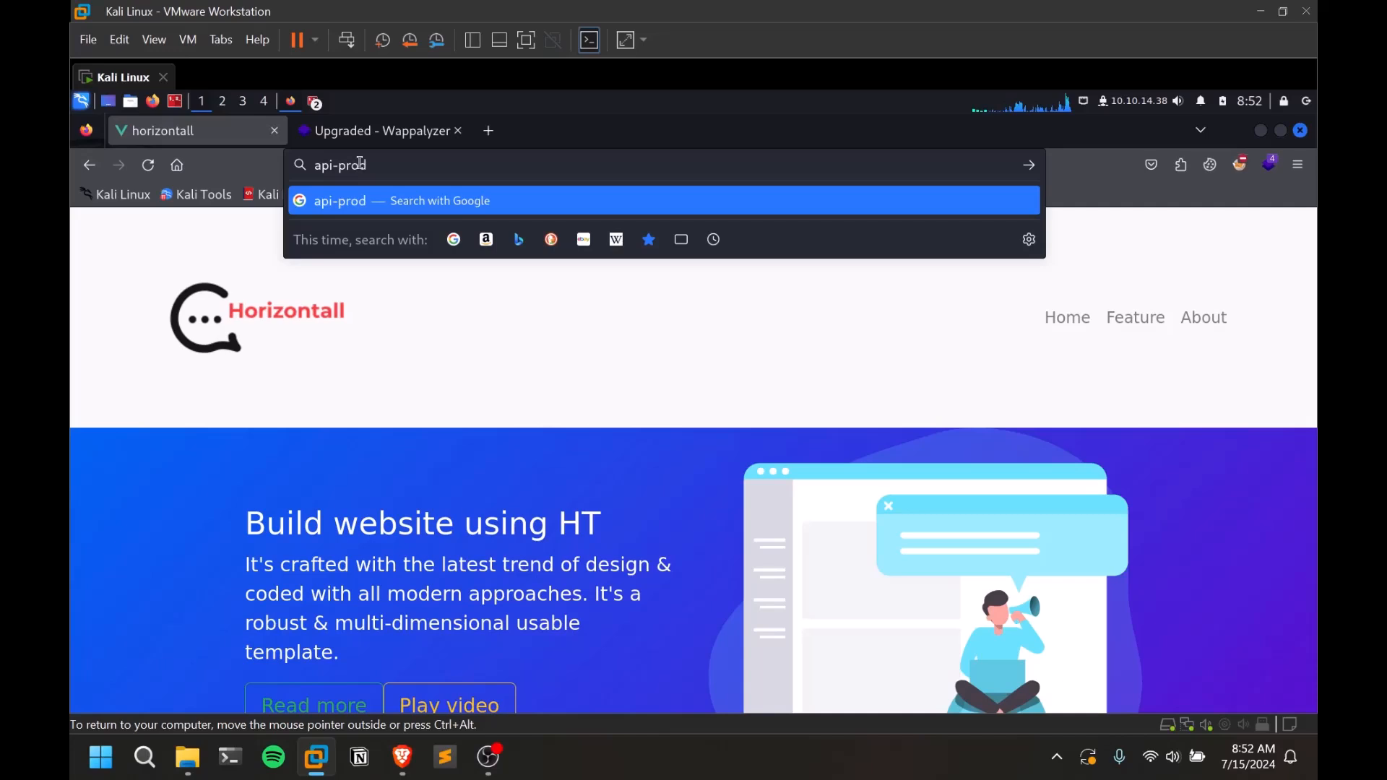
type("horizontall.")
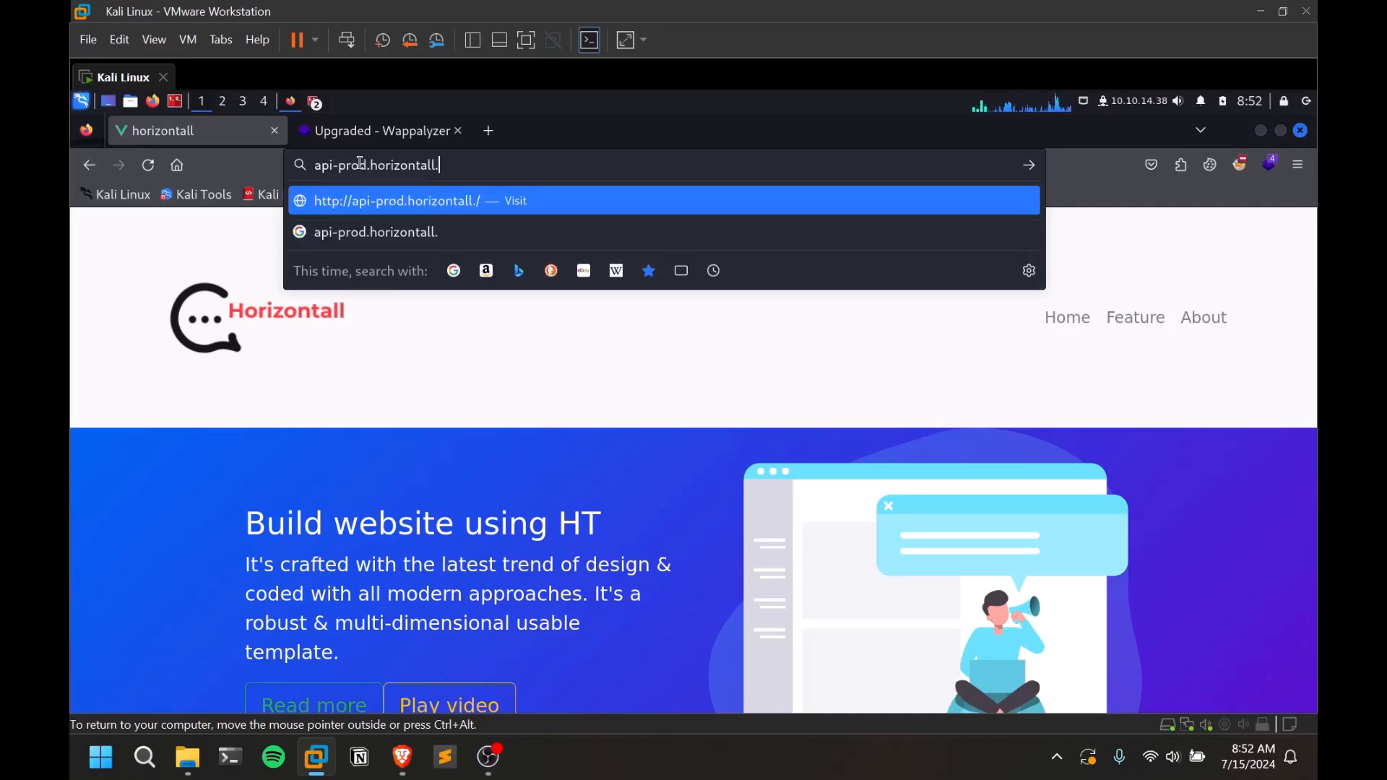
key("Return")
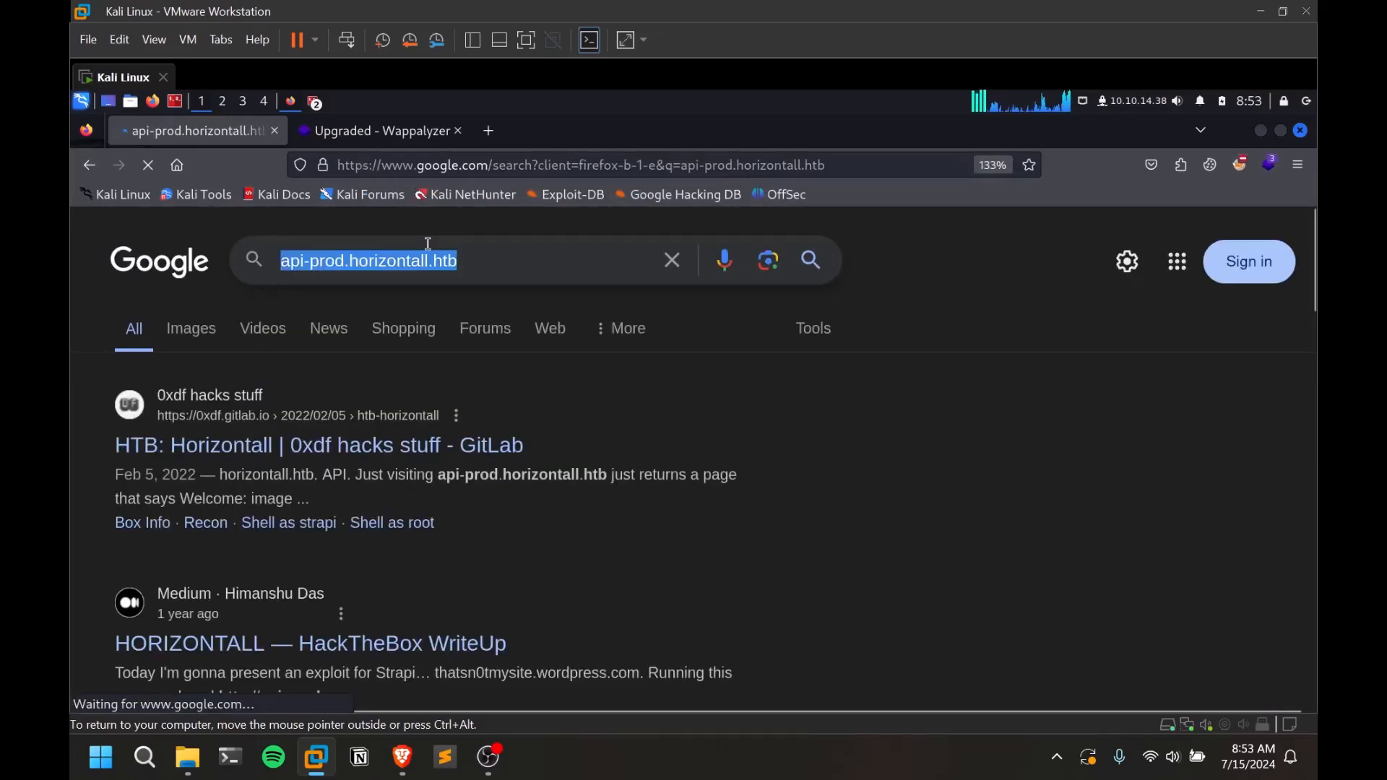
left_click(672, 259)
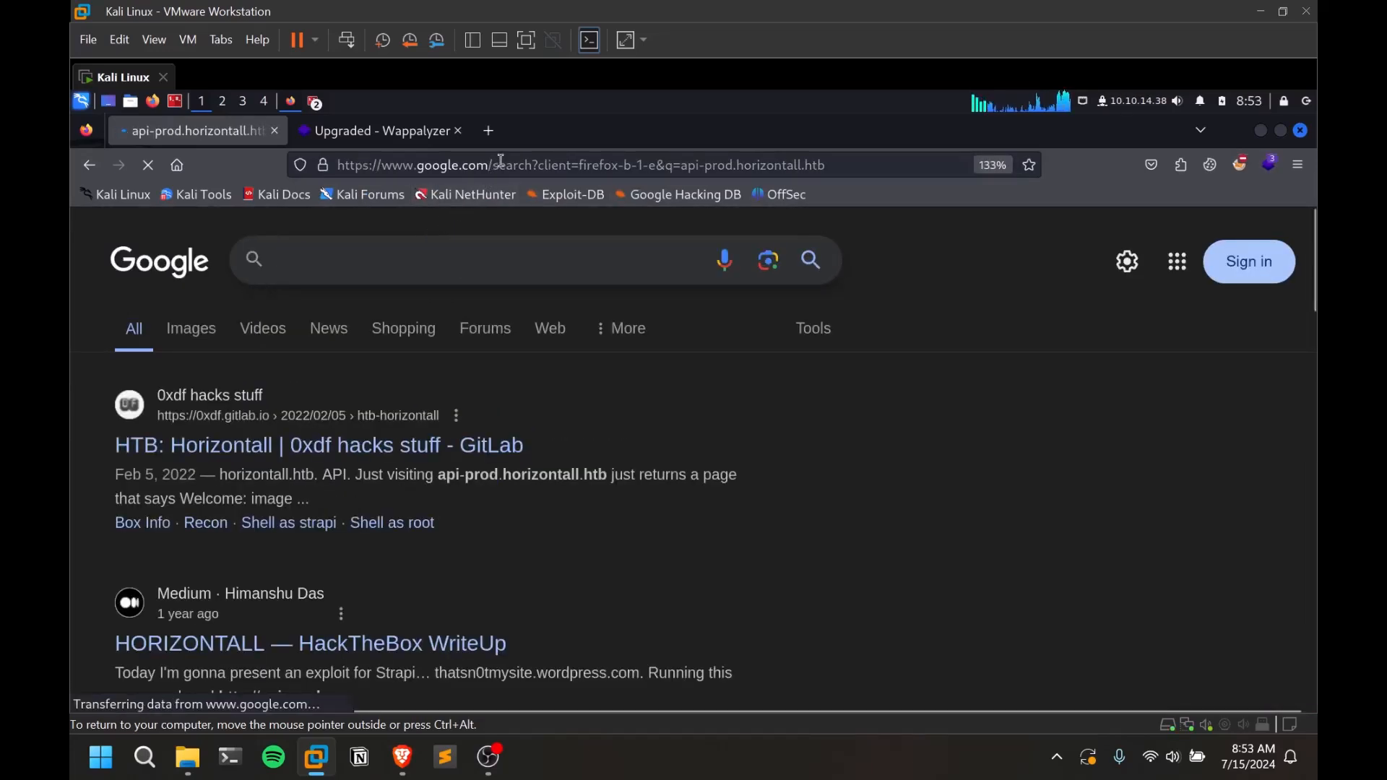
type("htpp:")
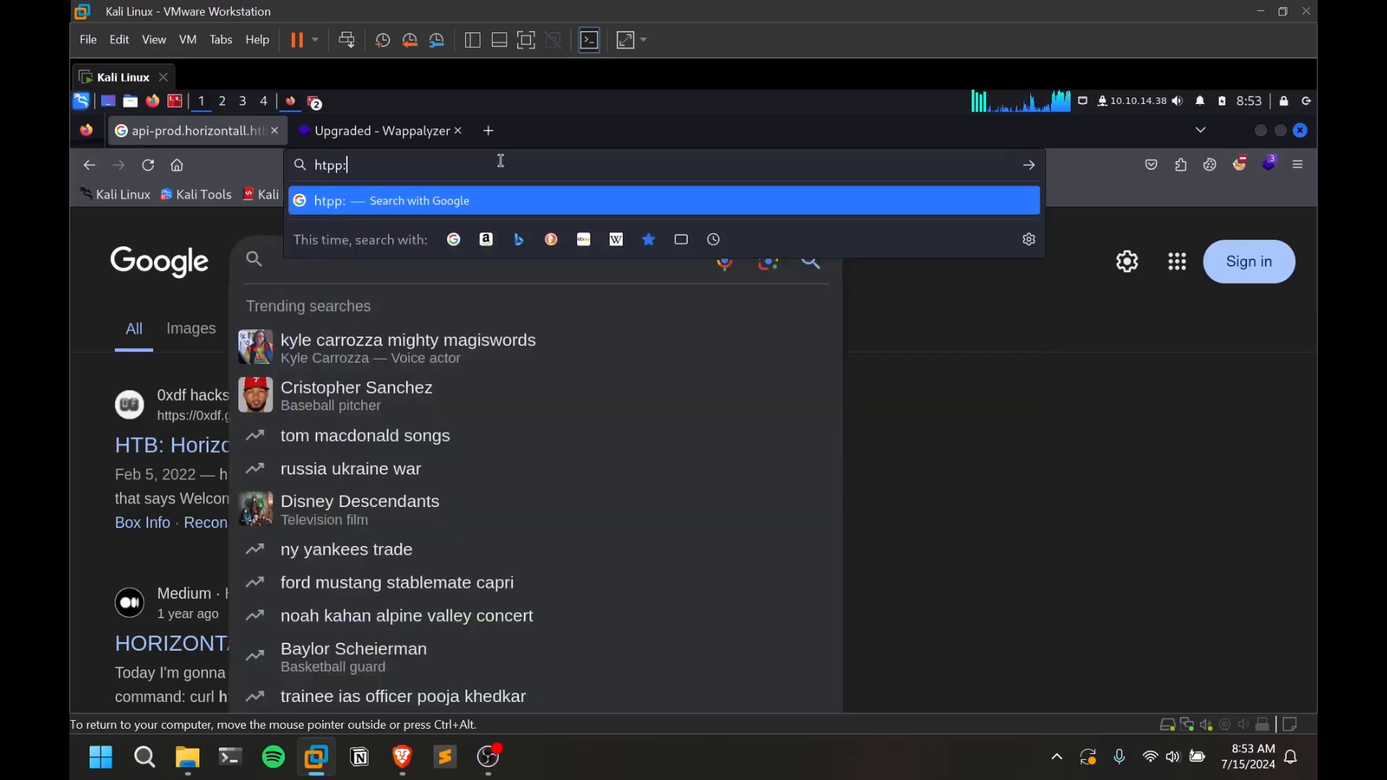
key("Return")
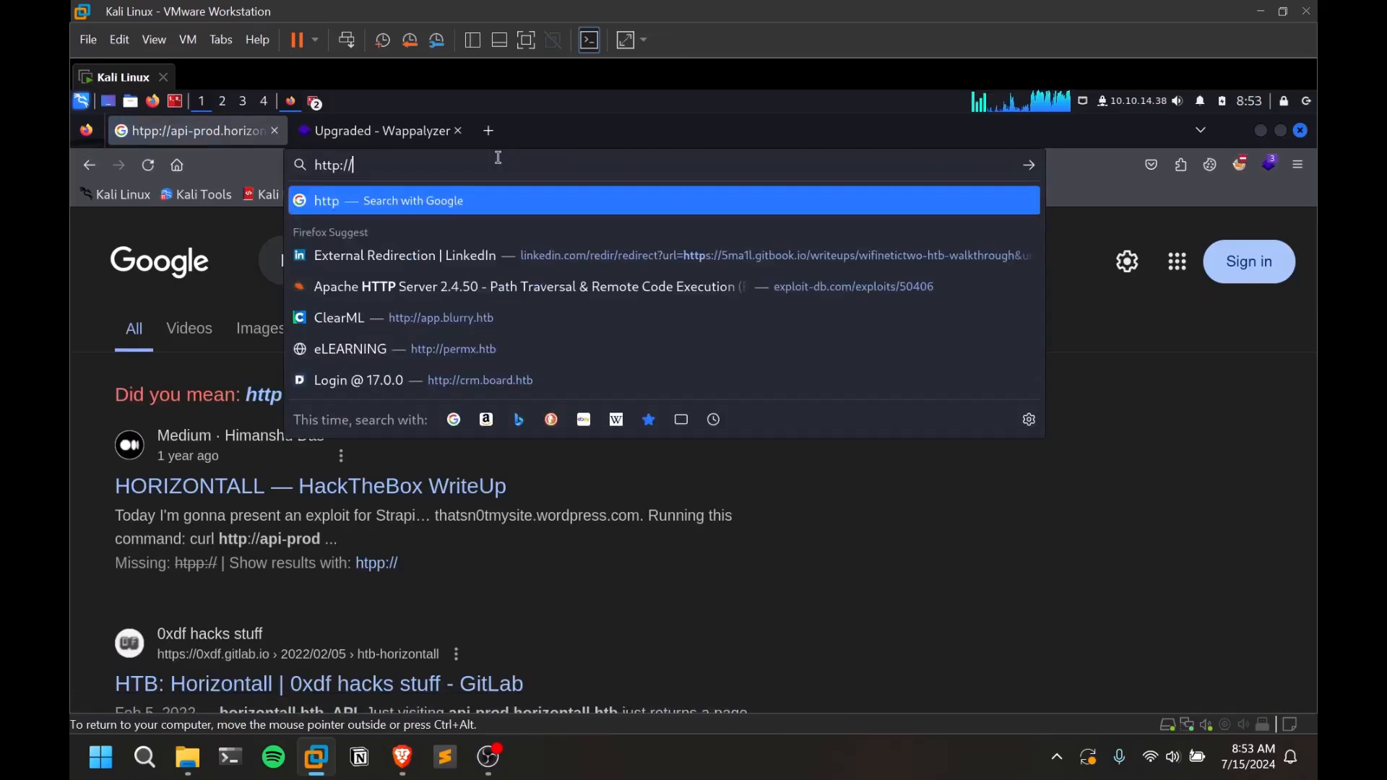
type("api-prod.horizontall.htb")
key("Return")
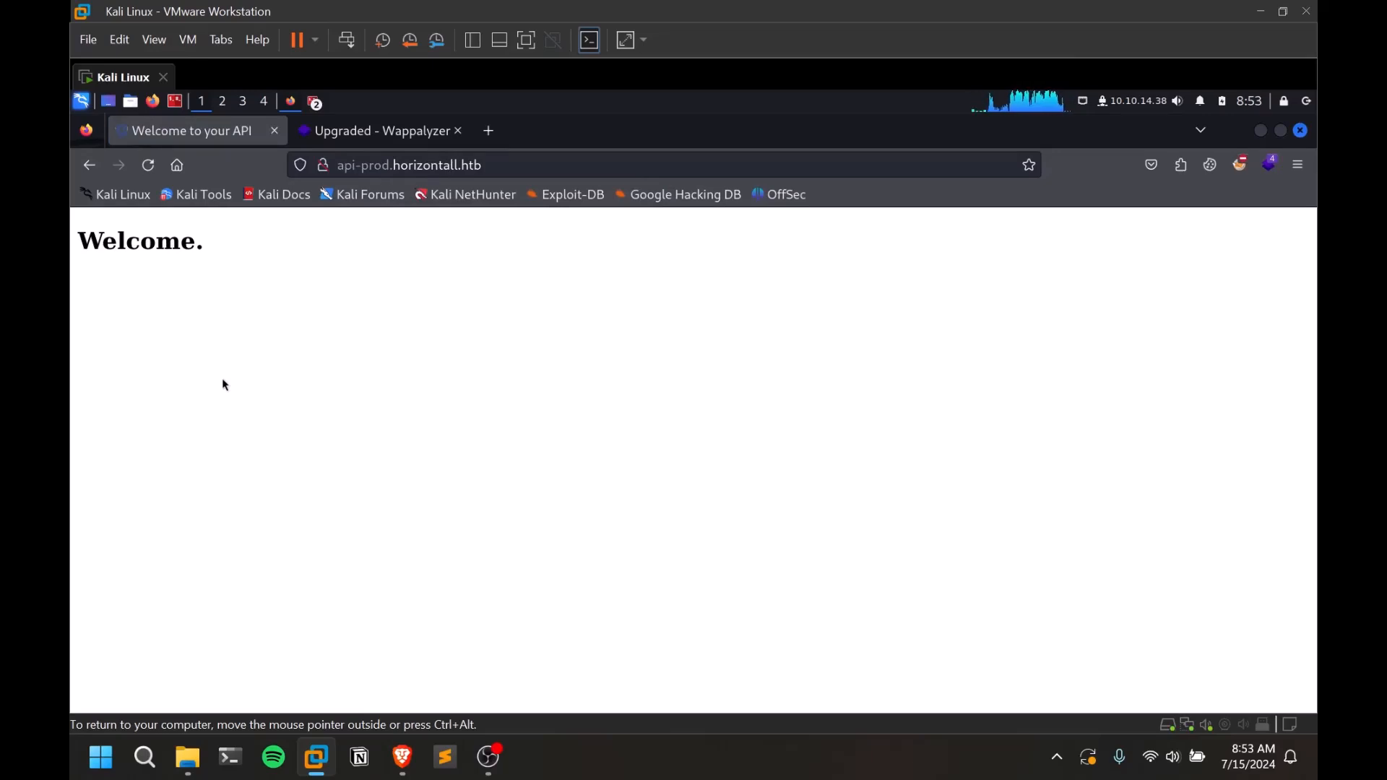
mouse_move(380, 130)
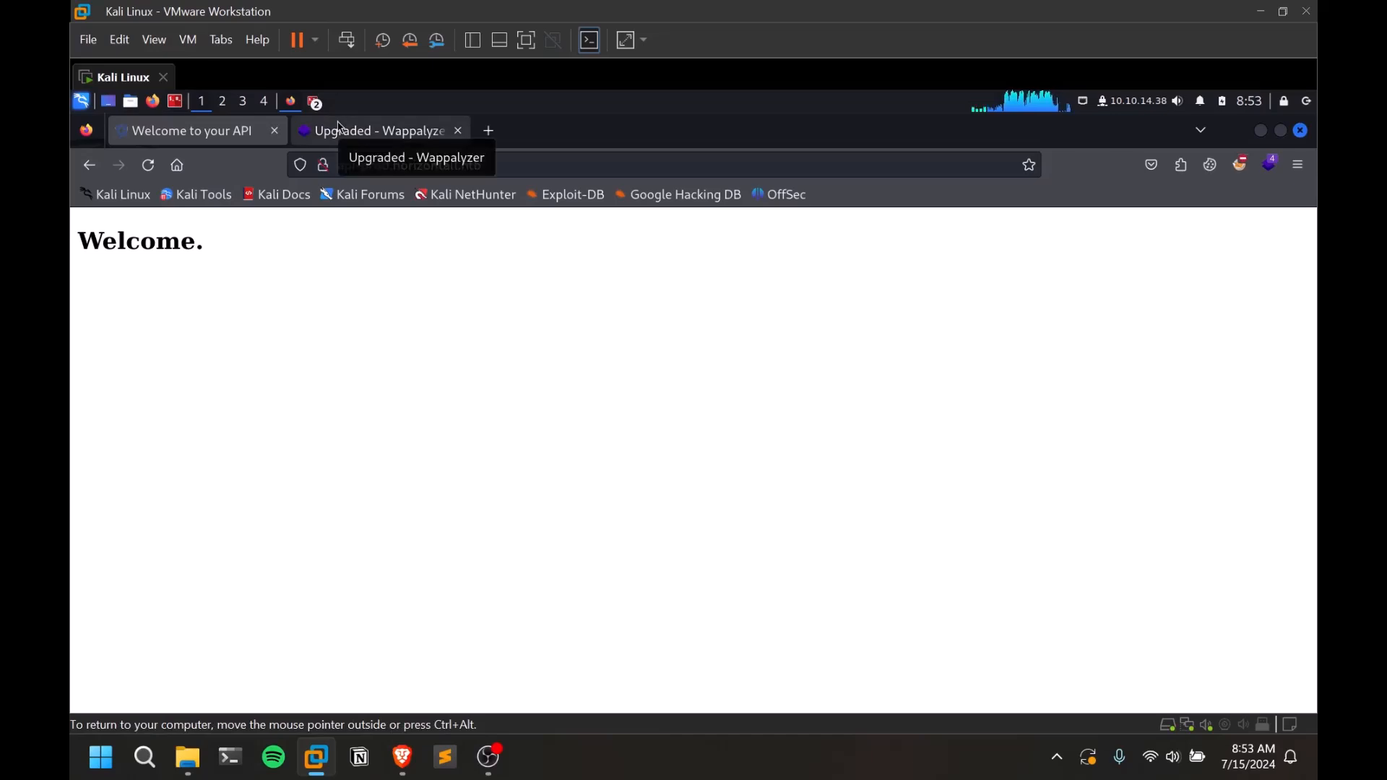